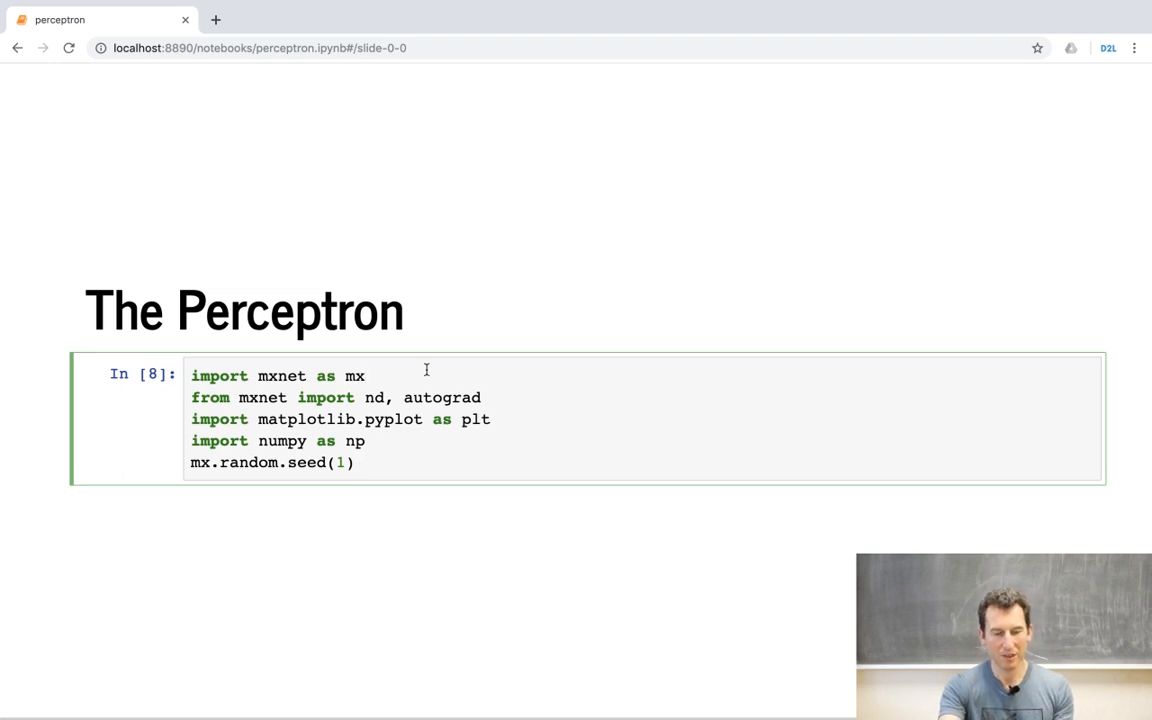
Advance to the getfake slide and highlight the lines building the X and Y arrays
left_click(366, 376)
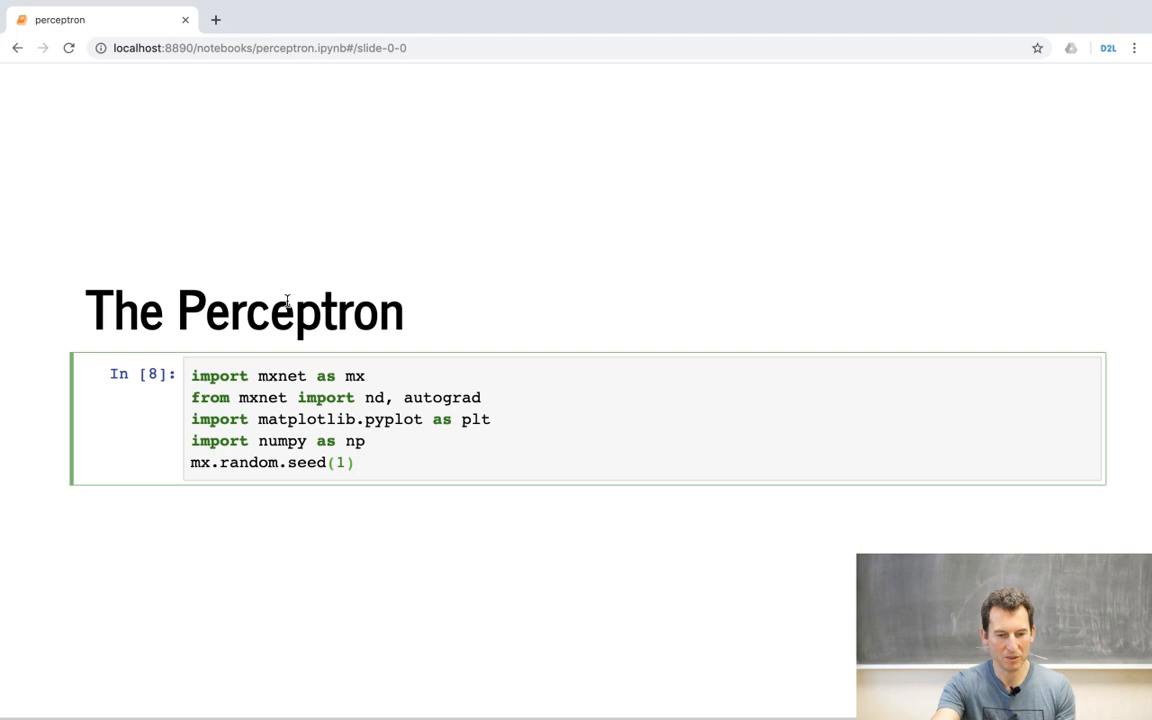
left_click(356, 462)
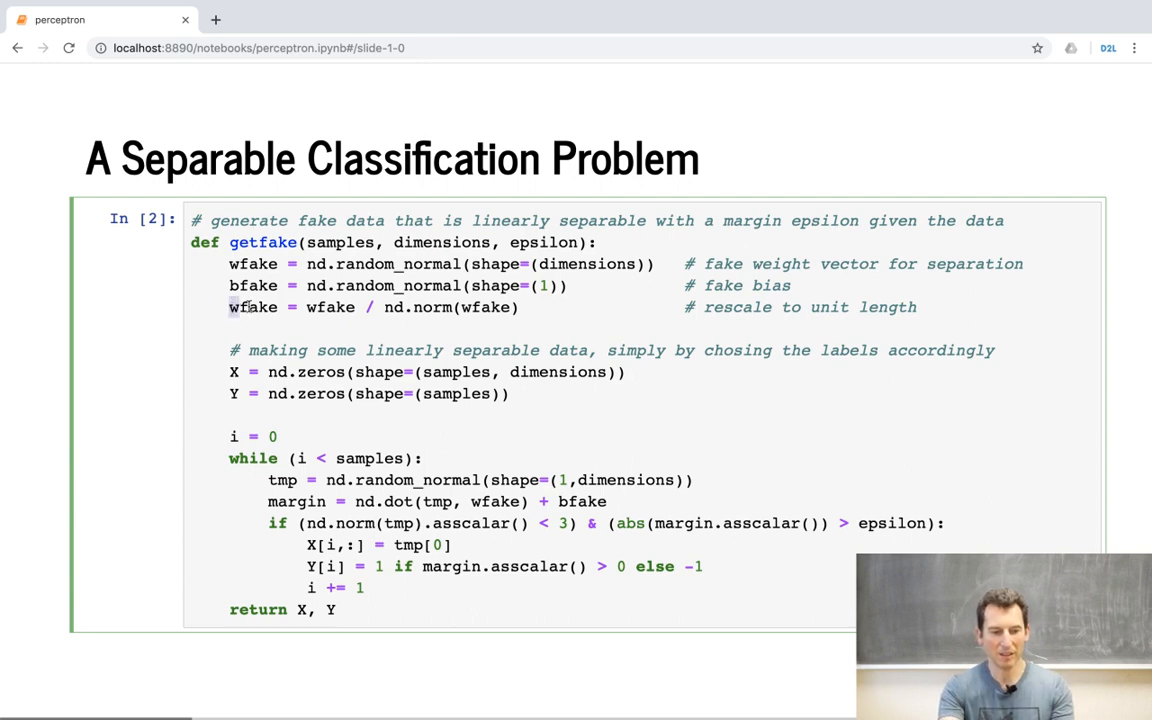
left_click_drag(228, 308, 518, 308)
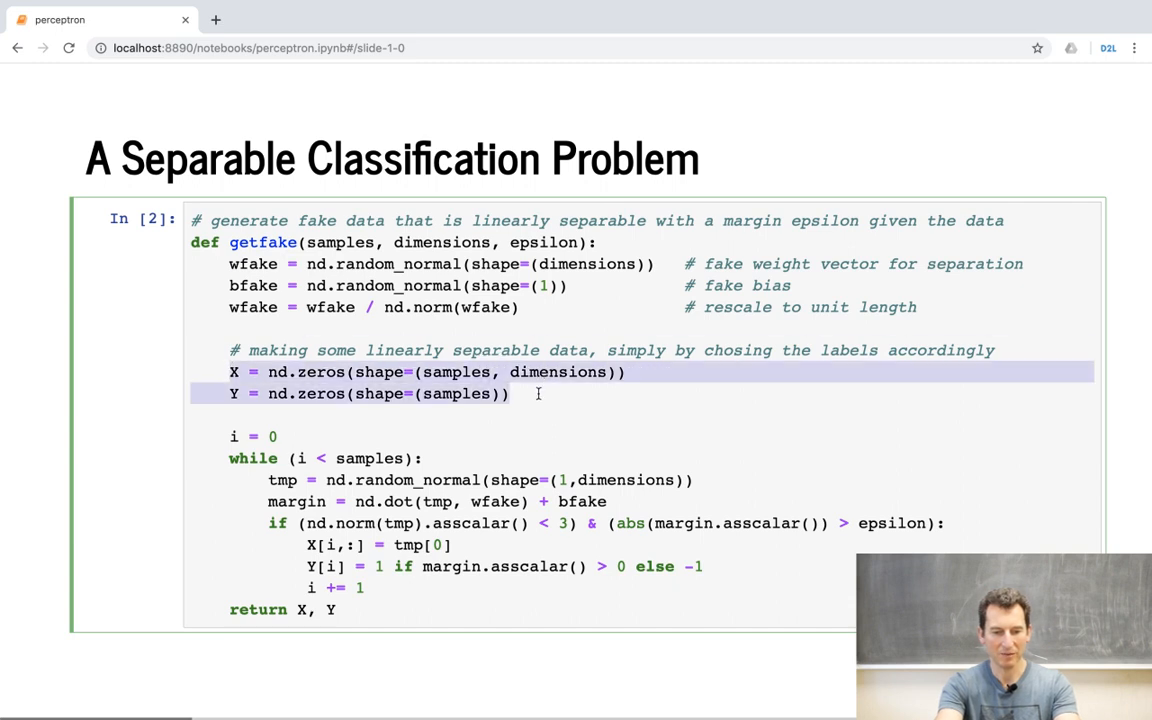
mouse_move(312, 444)
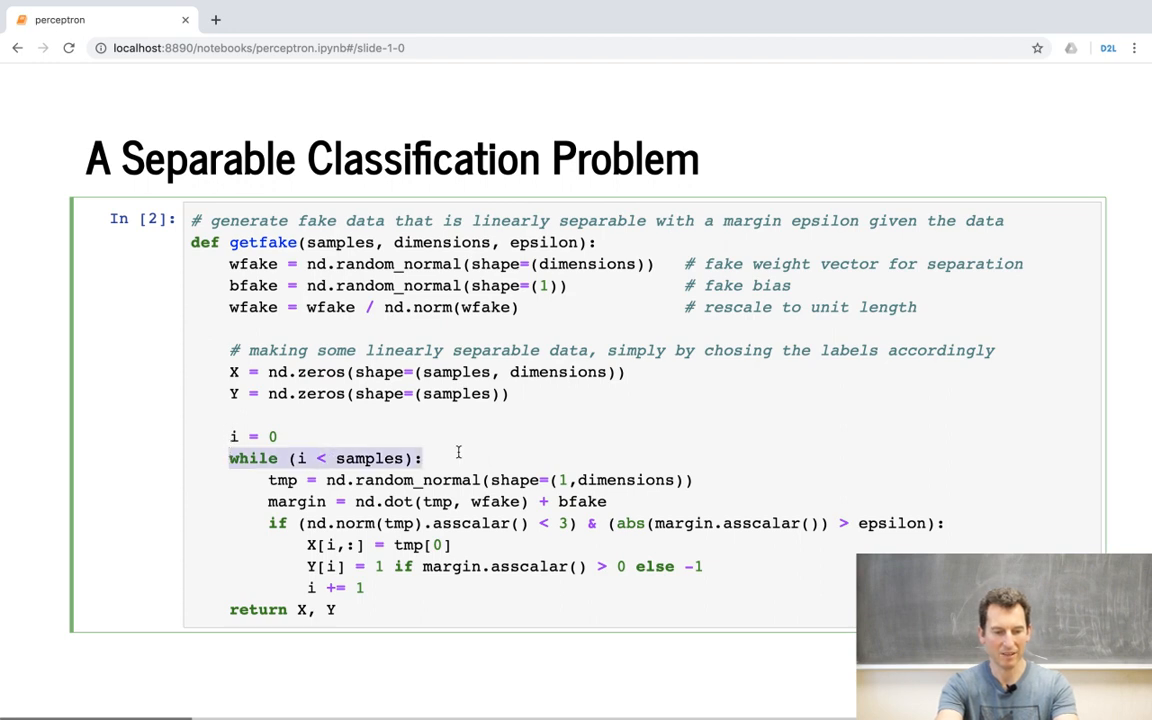
mouse_move(448, 470)
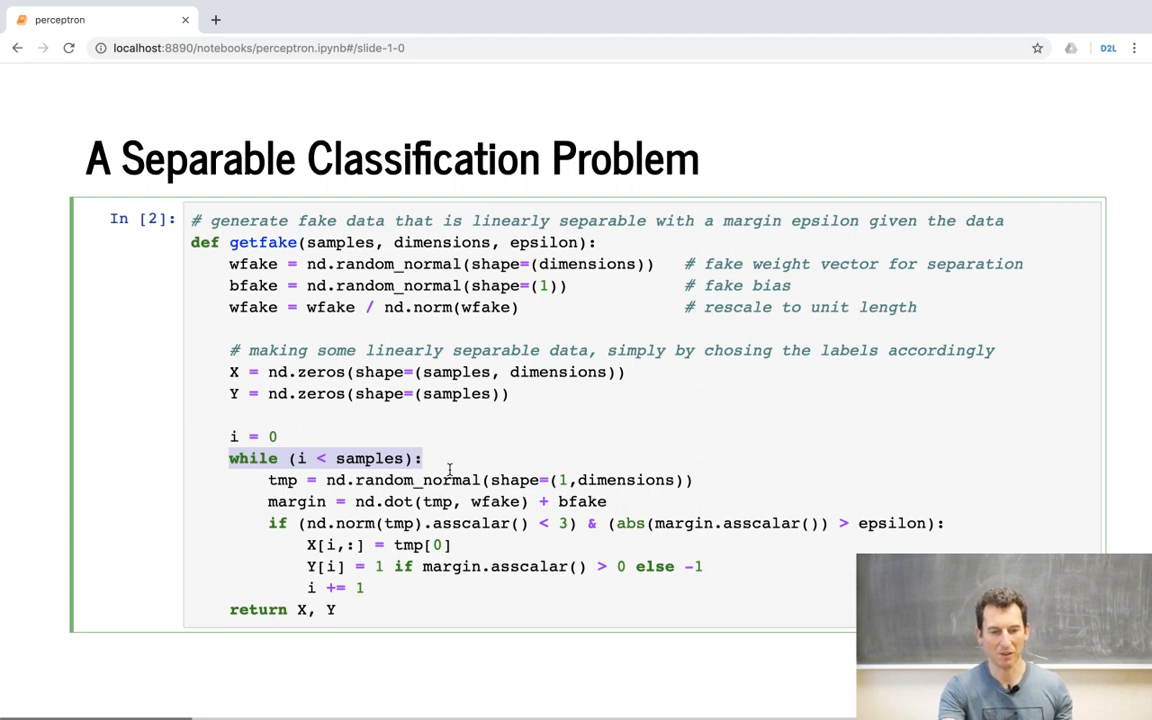
mouse_move(452, 502)
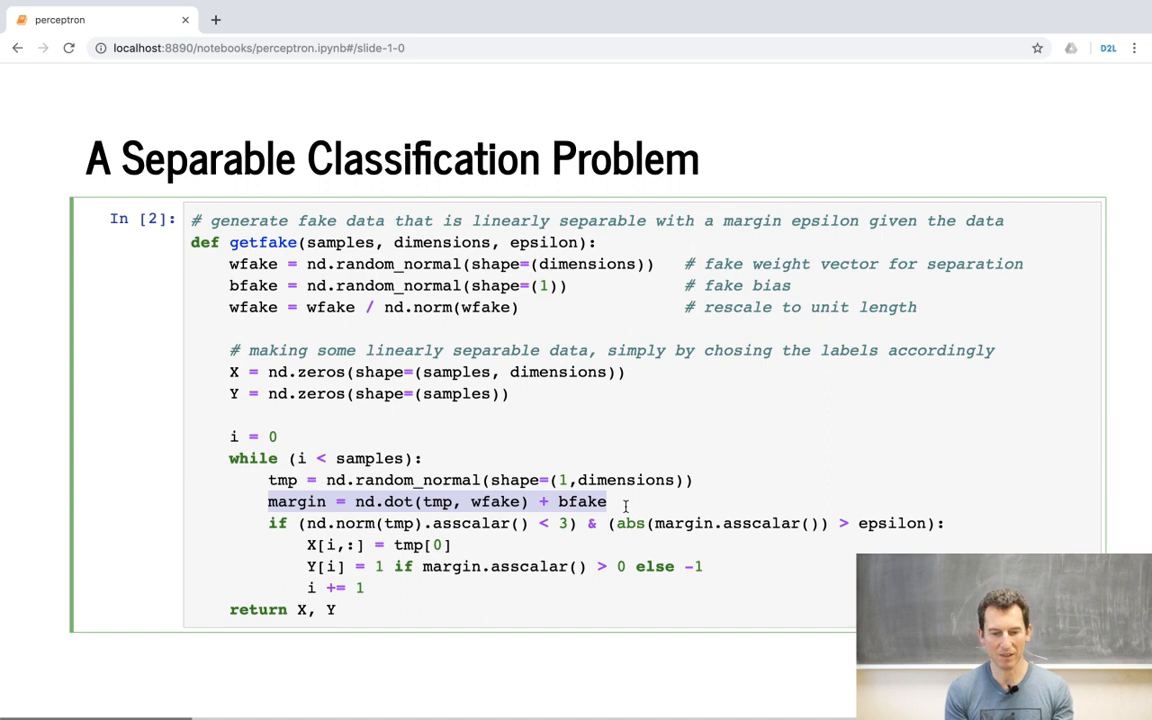
mouse_move(304, 544)
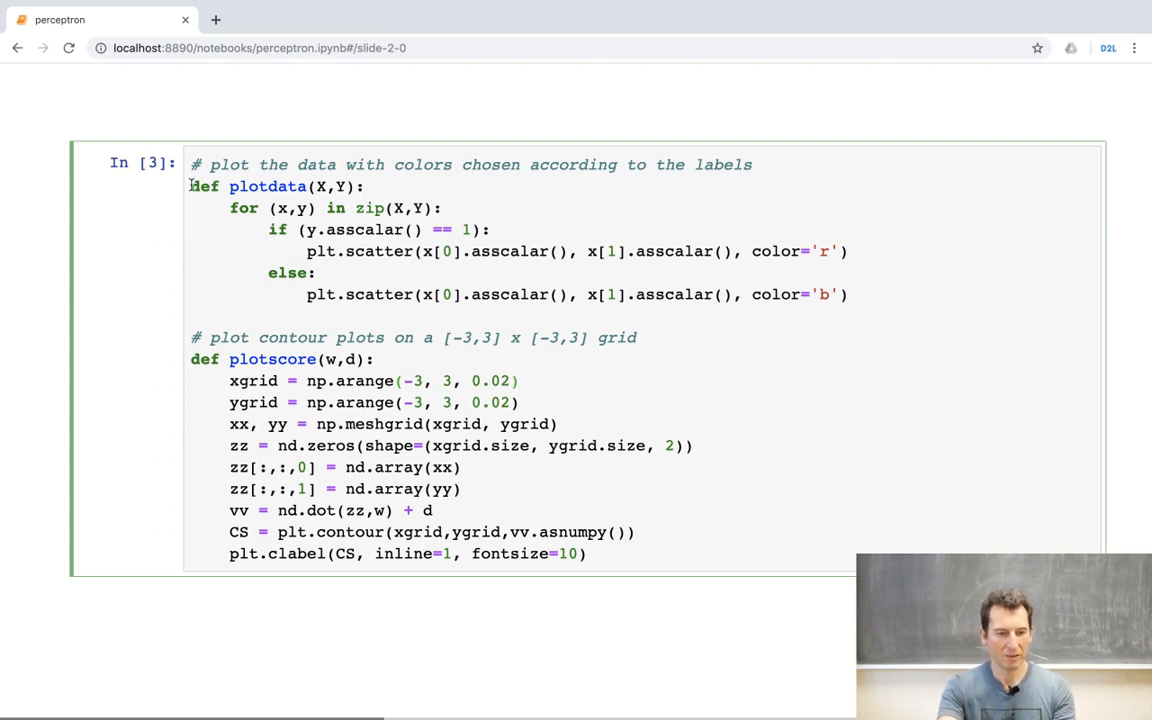
Highlight the plotdata function definition while explaining it, then clear the selection
left_click_drag(192, 186, 848, 294)
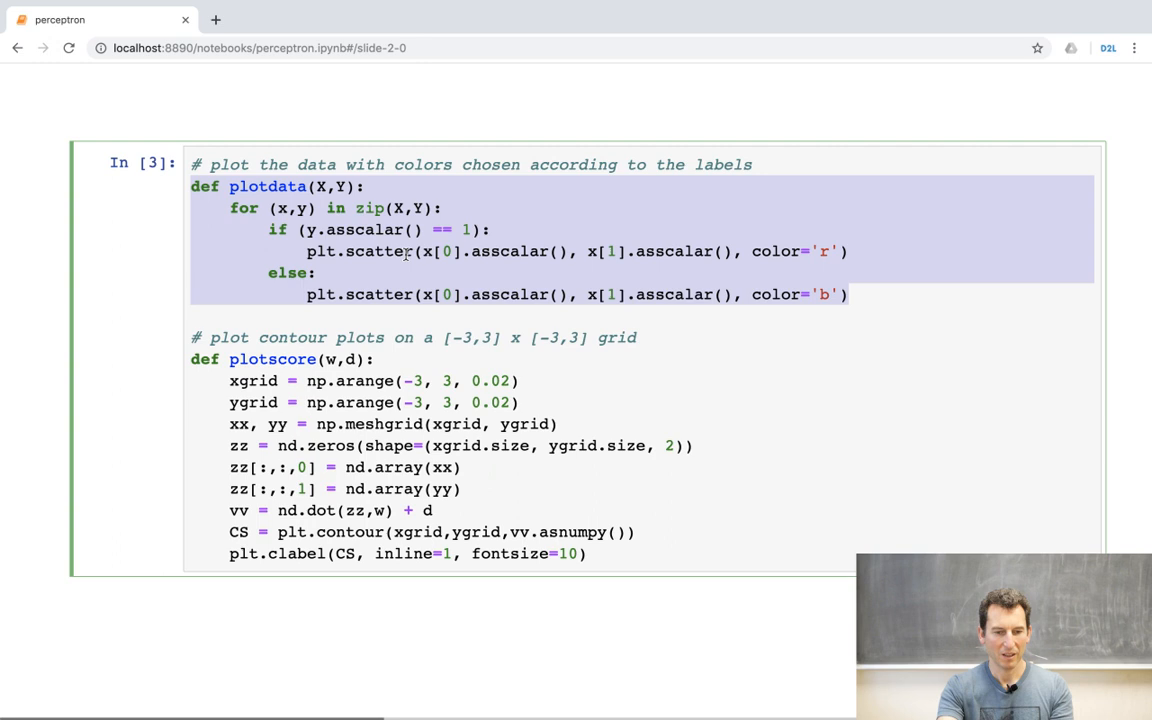
left_click(462, 252)
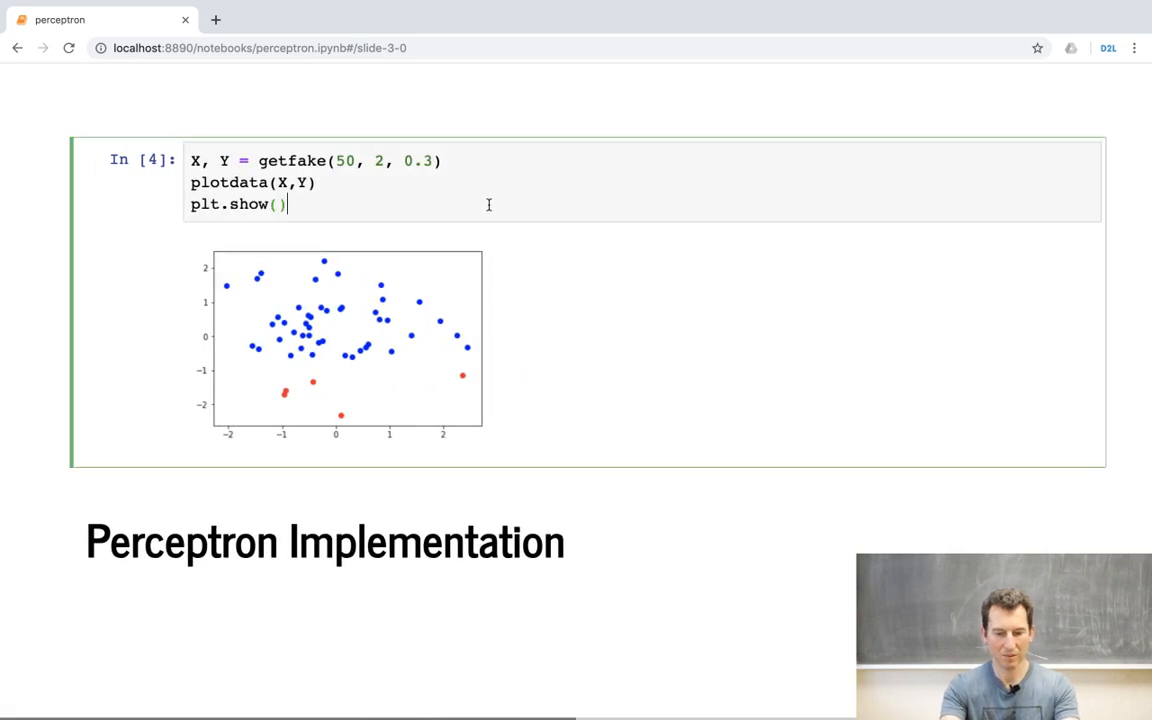
Run the getfake cell twice, rerun it with margin 0.2, and move to Perceptron Implementation
key("shift+enter")
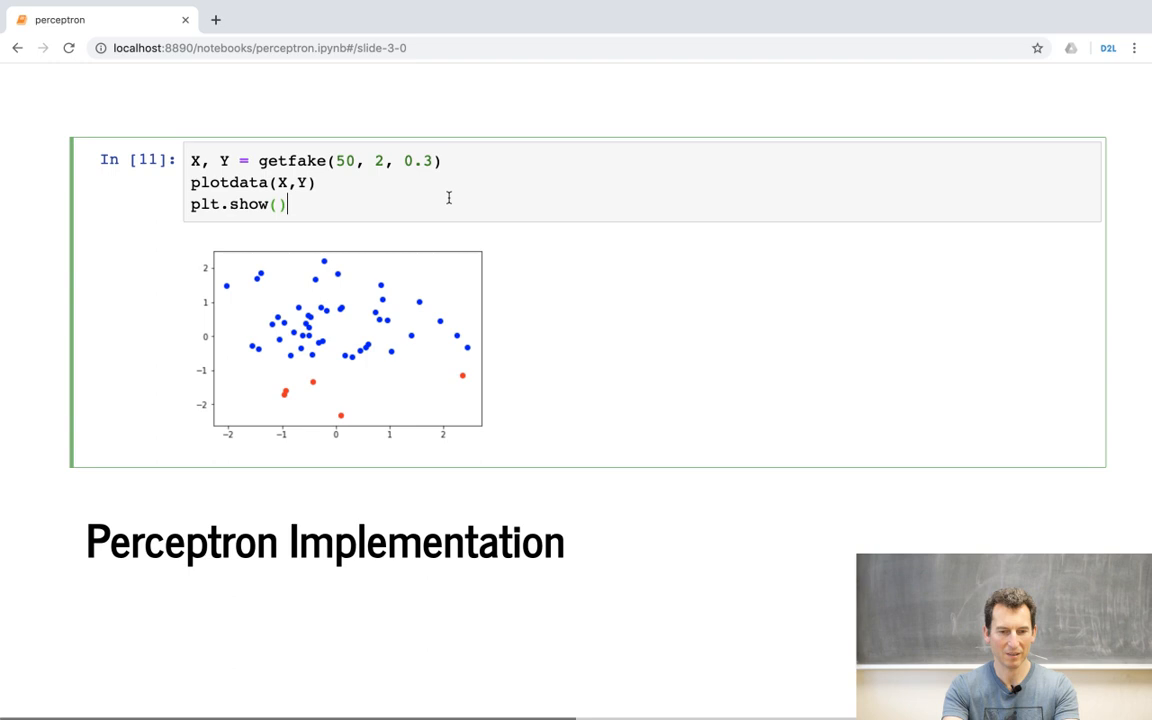
key("shift+enter")
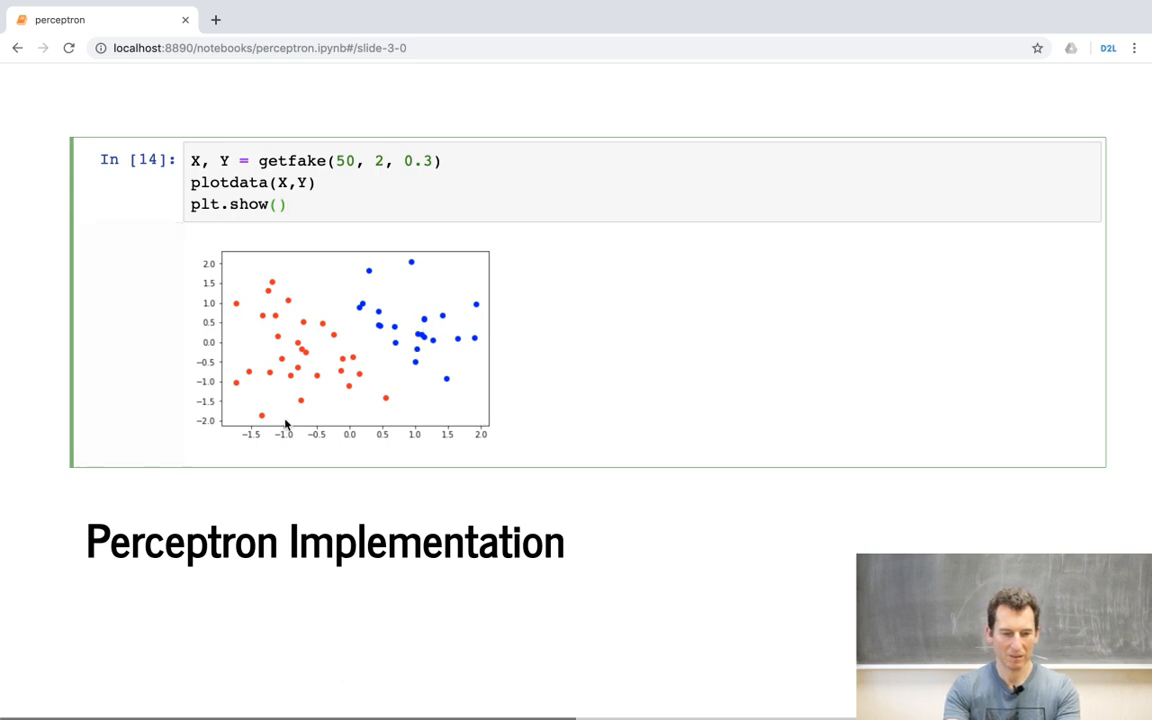
mouse_move(450, 316)
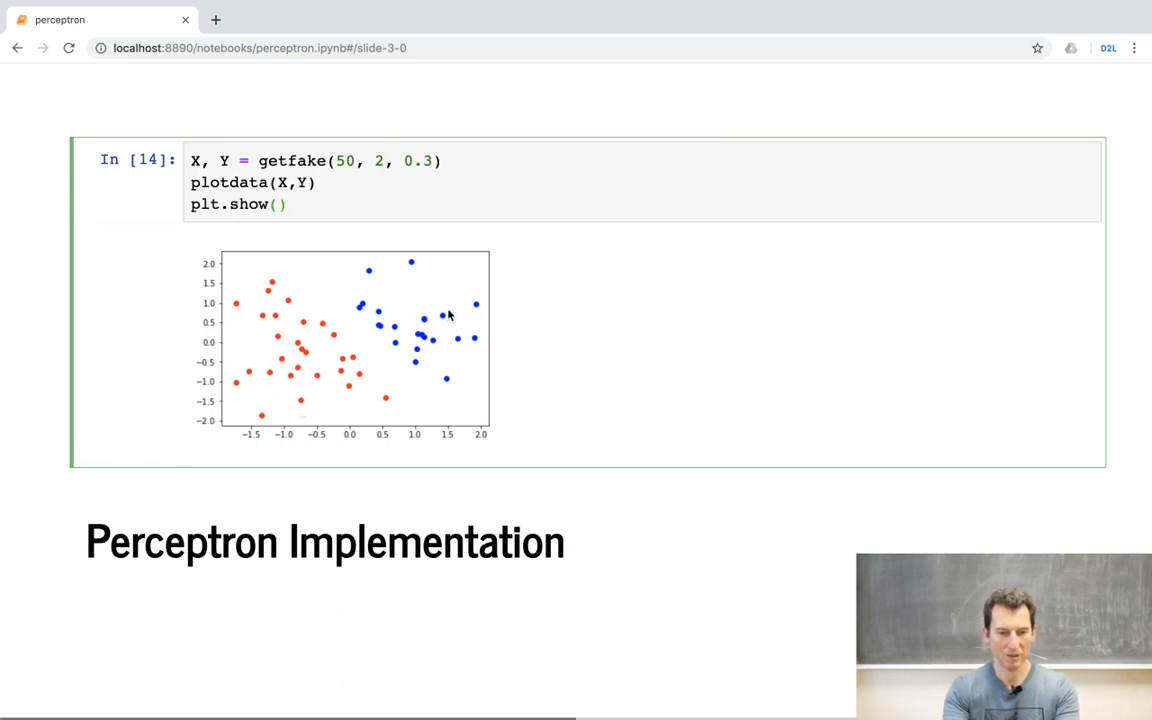
left_click(288, 204)
type("2")
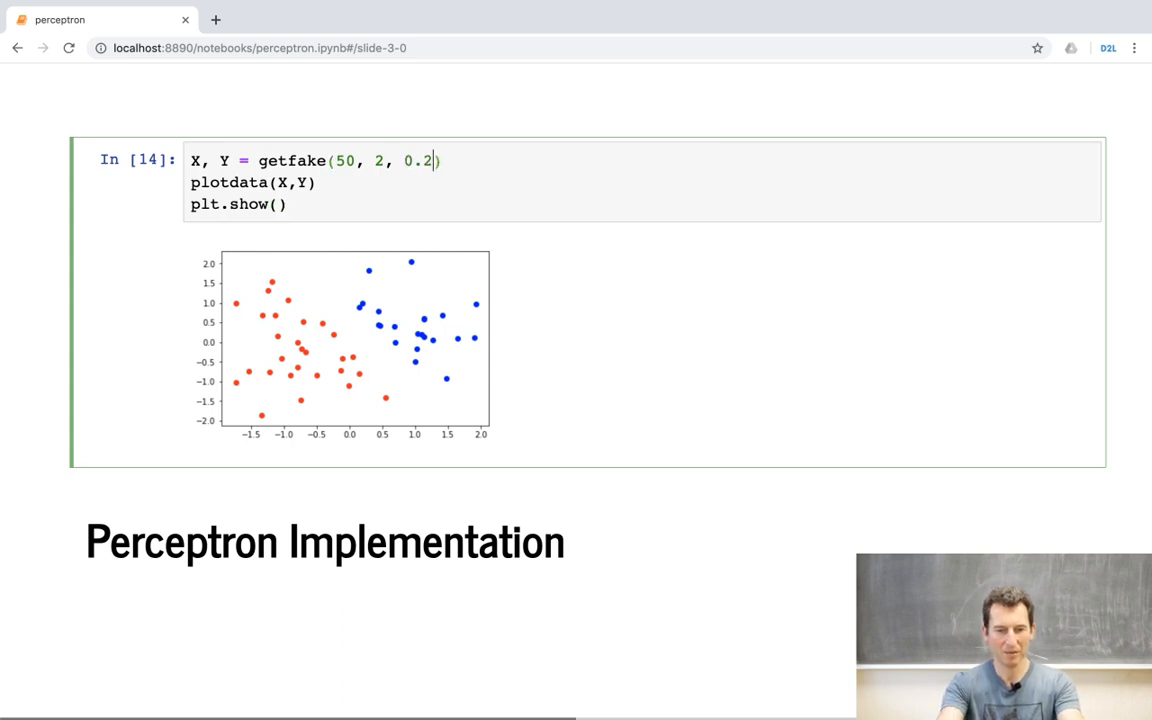
key("shift+enter")
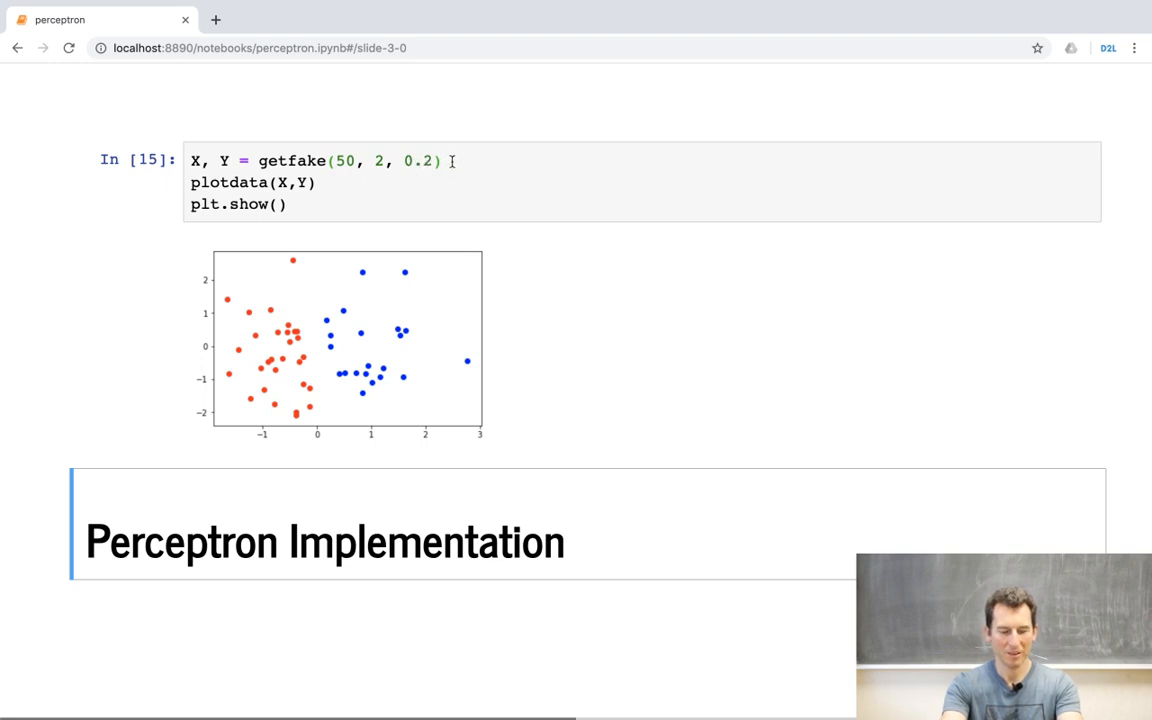
left_click(430, 160)
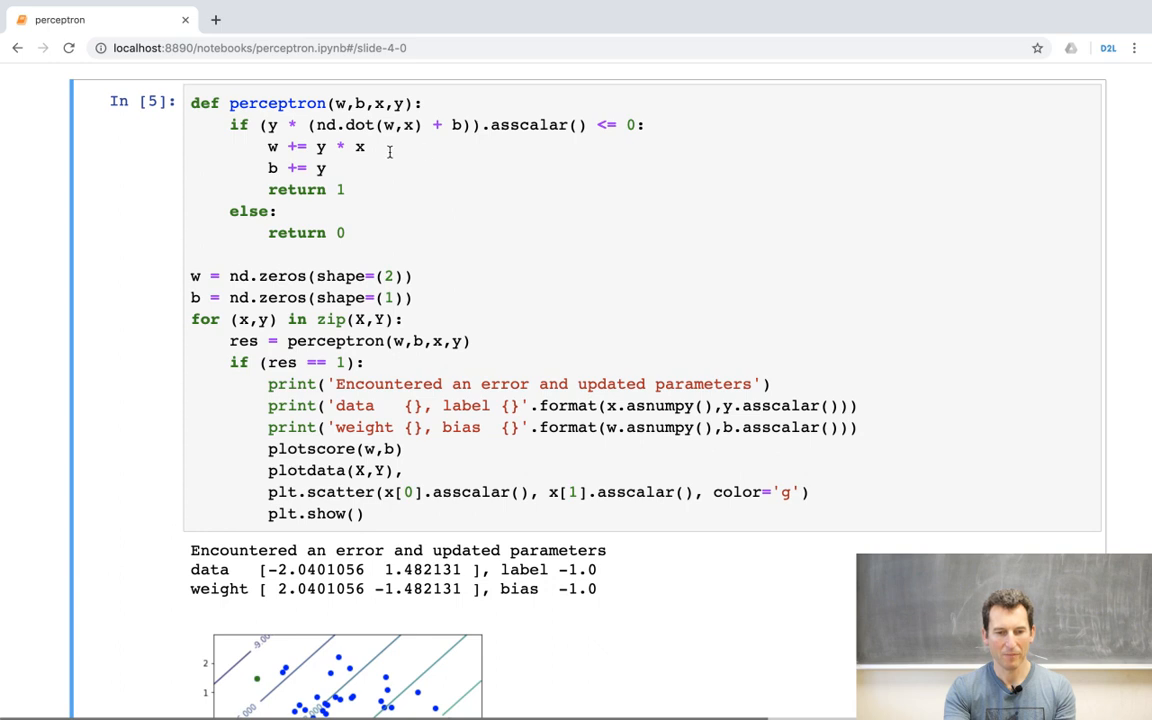
mouse_move(266, 140)
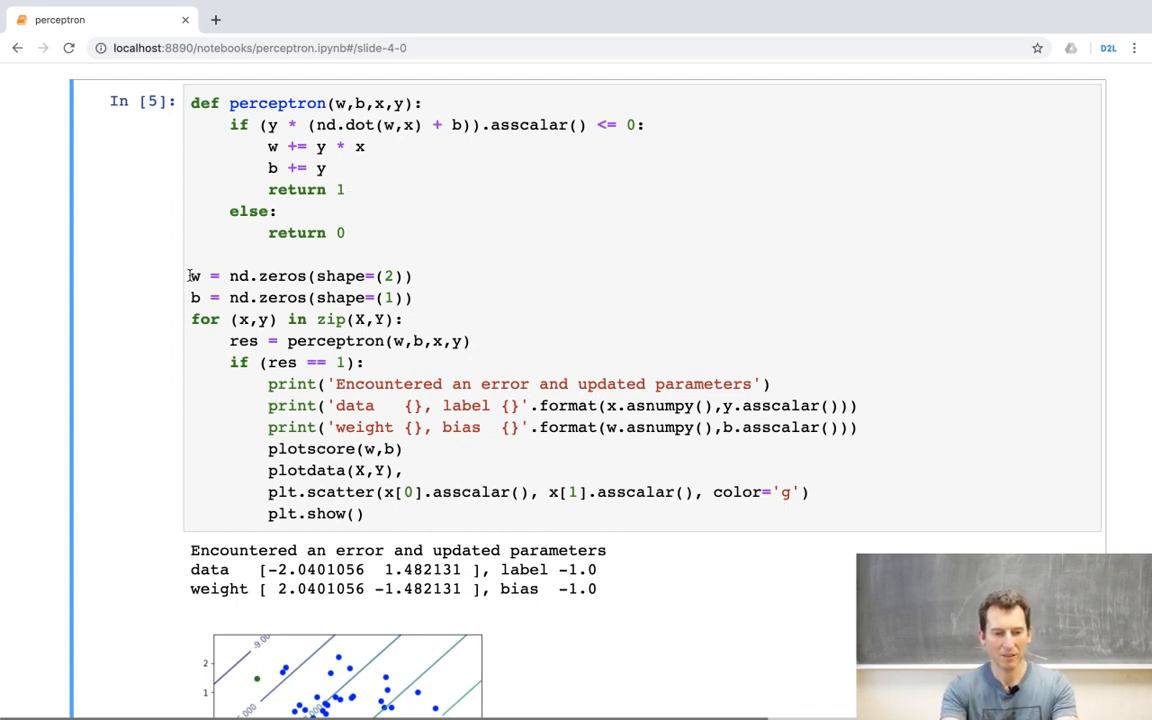
Highlight the perceptron training loop lines while explaining them, then clear the selection
left_click_drag(192, 276, 424, 492)
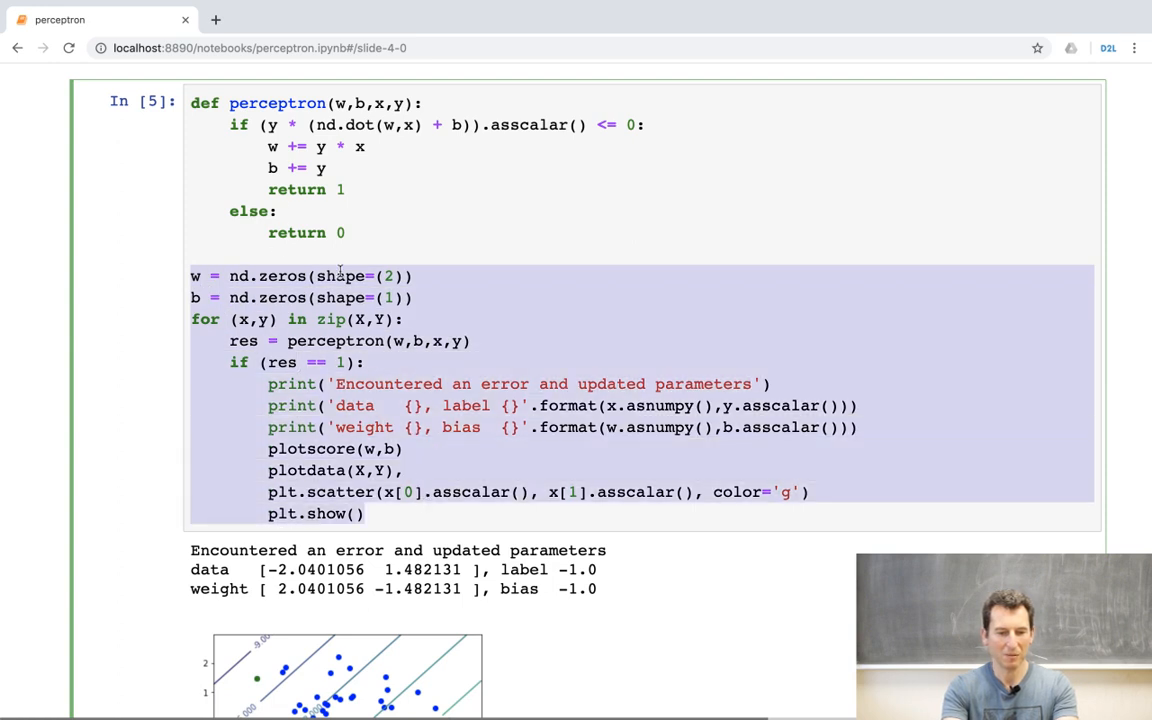
left_click(344, 276)
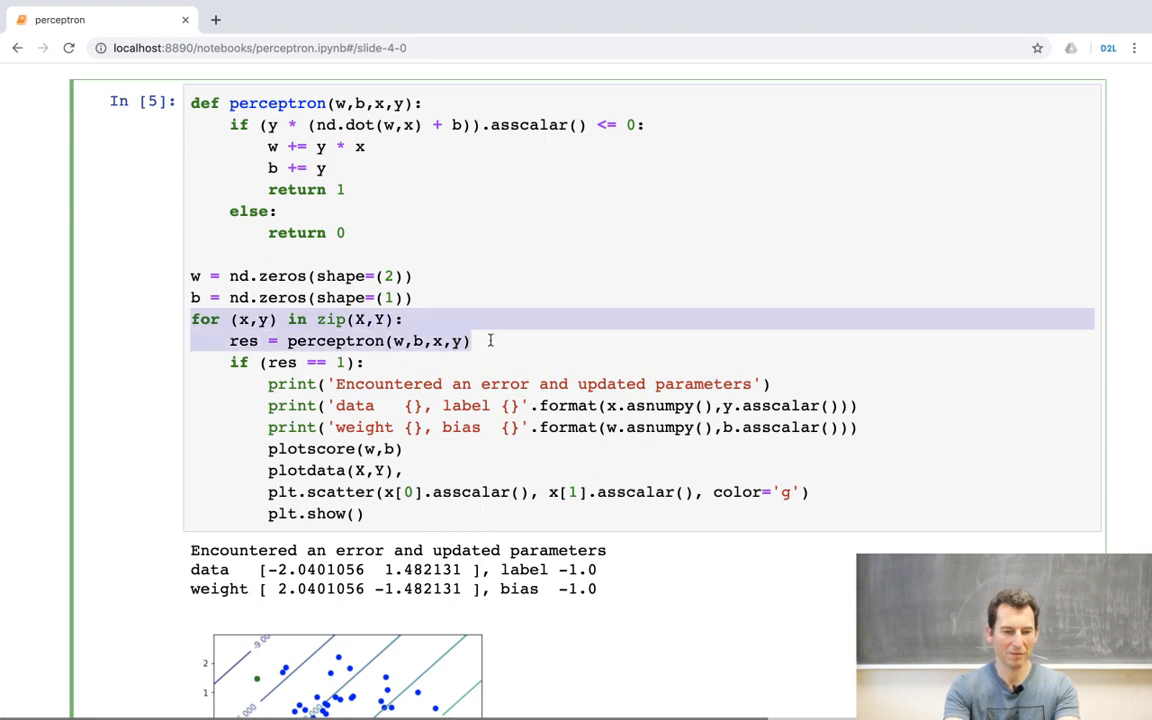
mouse_move(388, 374)
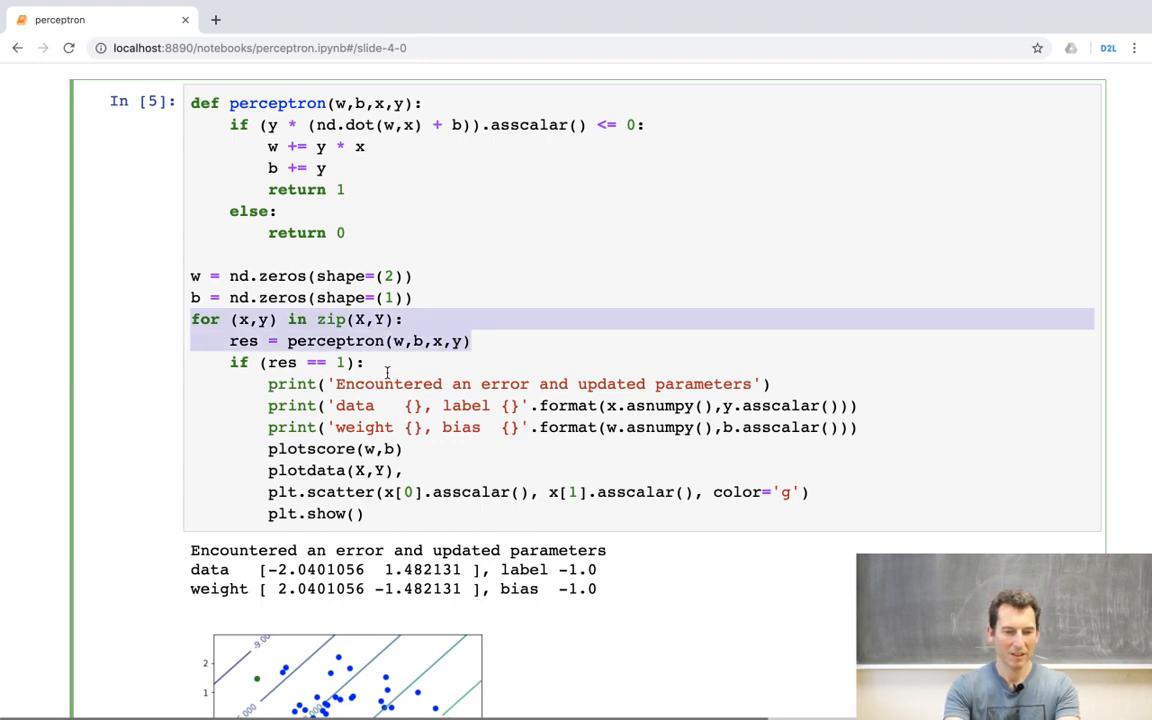
left_click(388, 374)
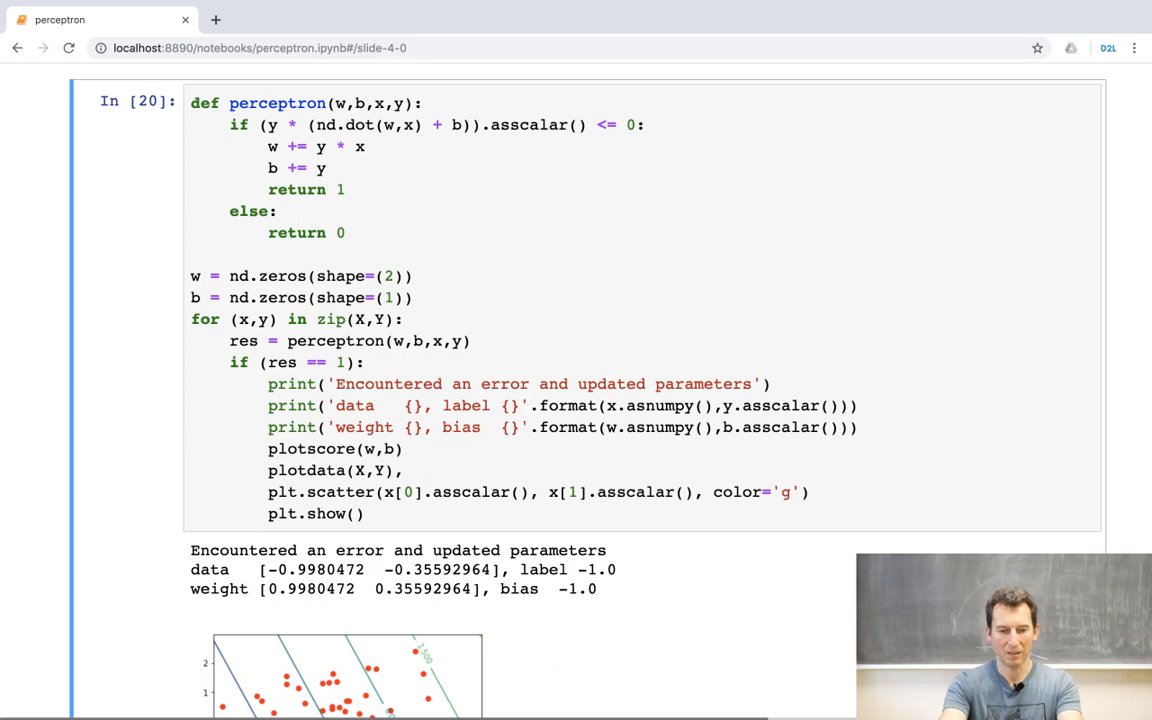
mouse_move(598, 692)
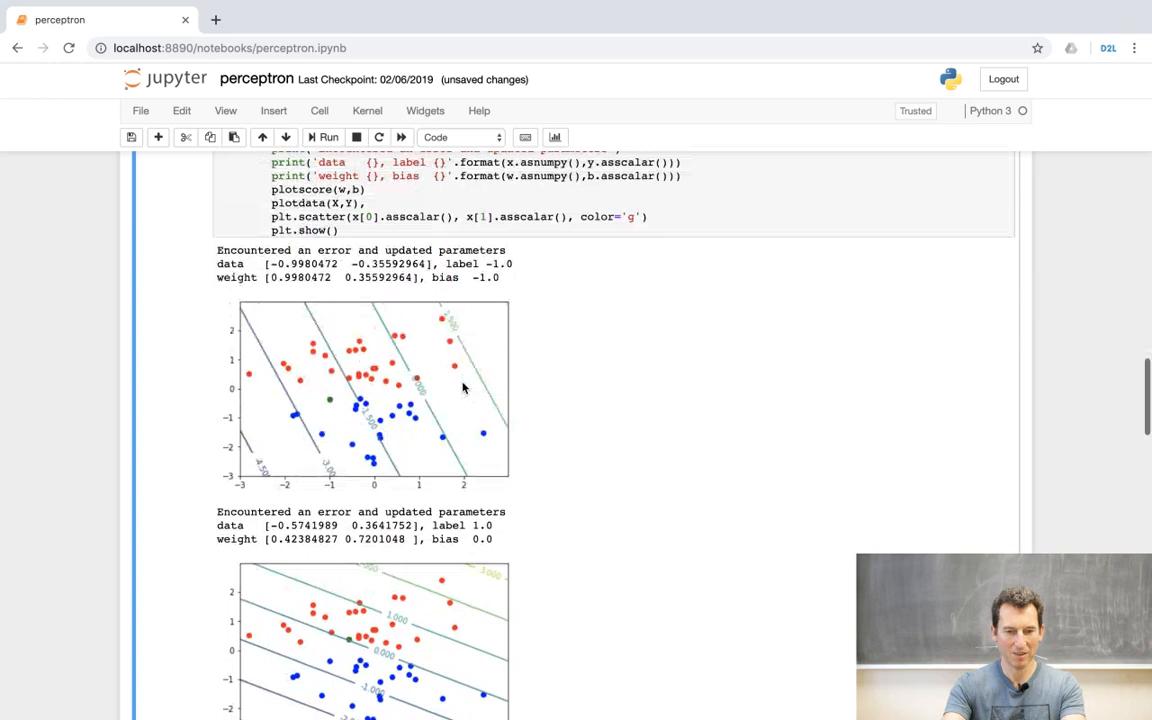
key("ctrl+plus")
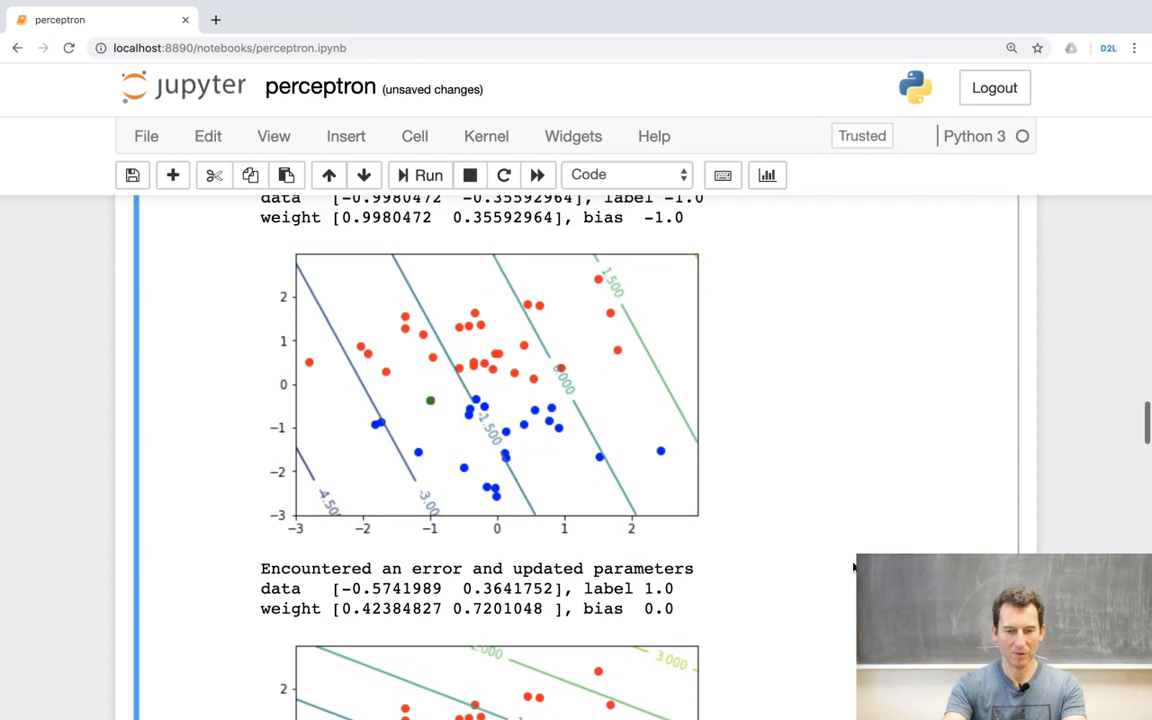
mouse_move(424, 406)
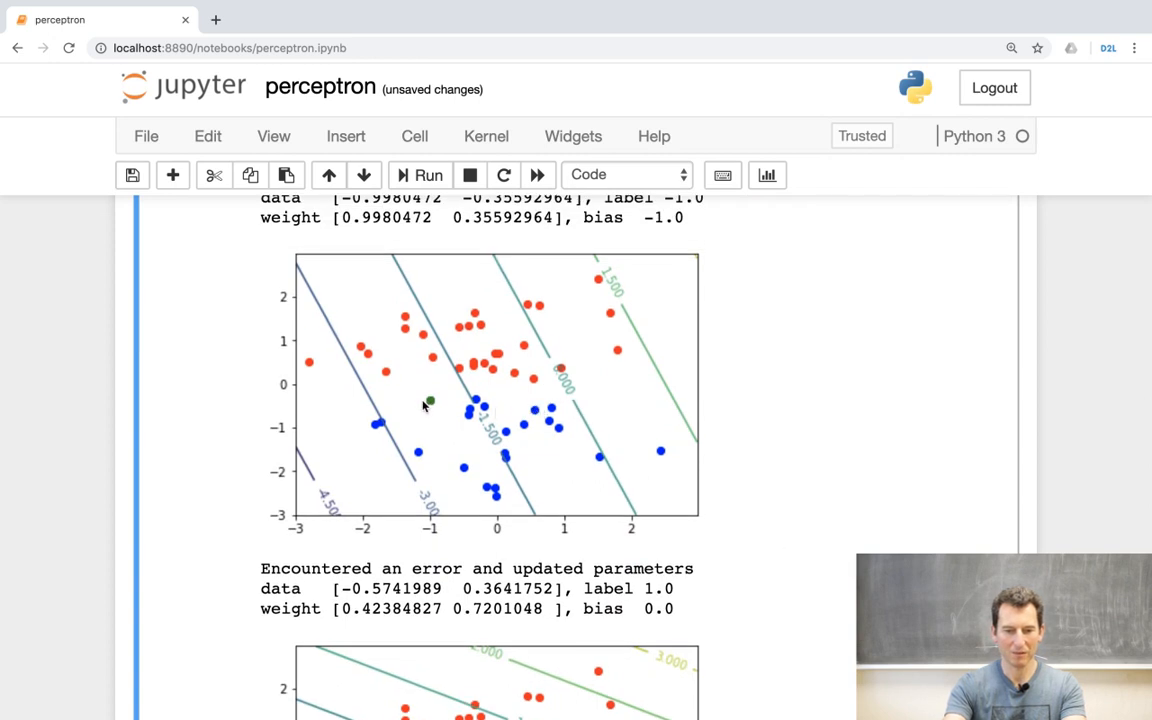
mouse_move(432, 404)
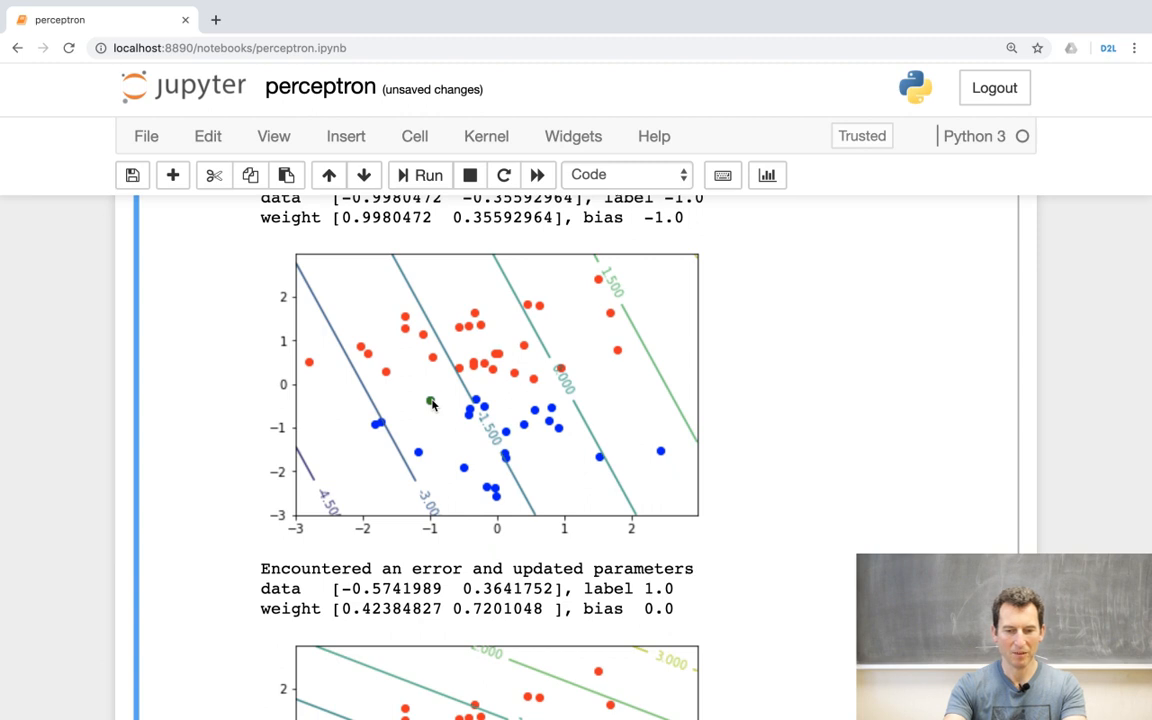
mouse_move(438, 406)
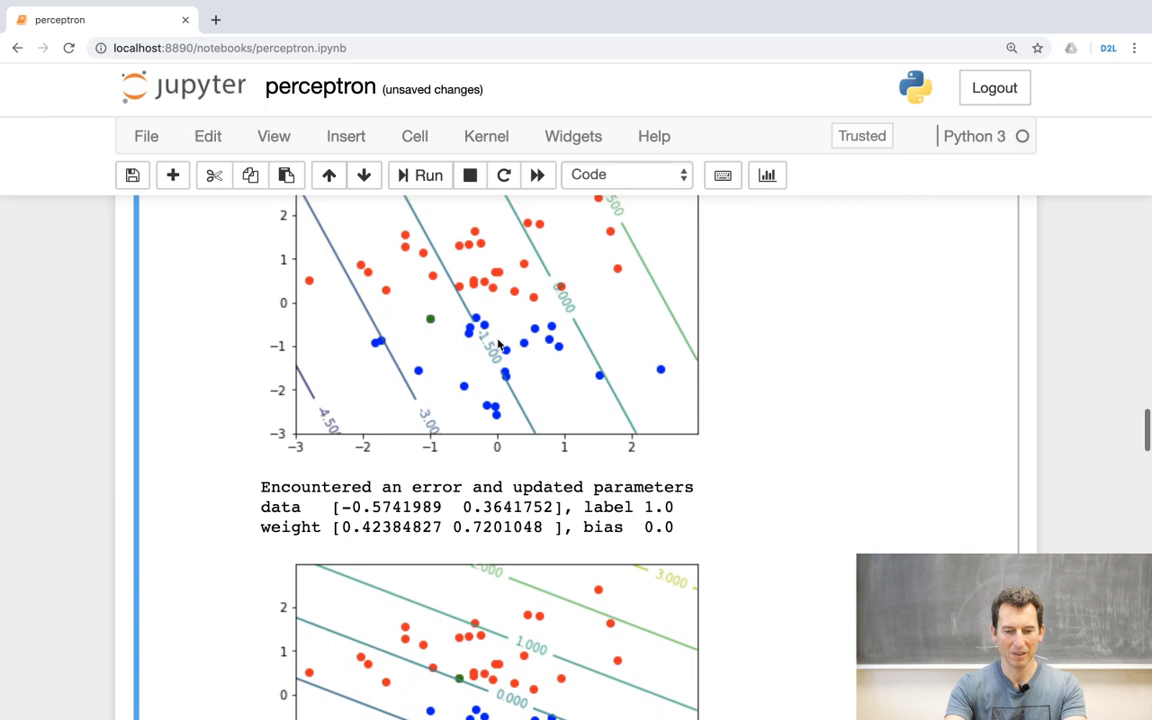
scroll("down", 3)
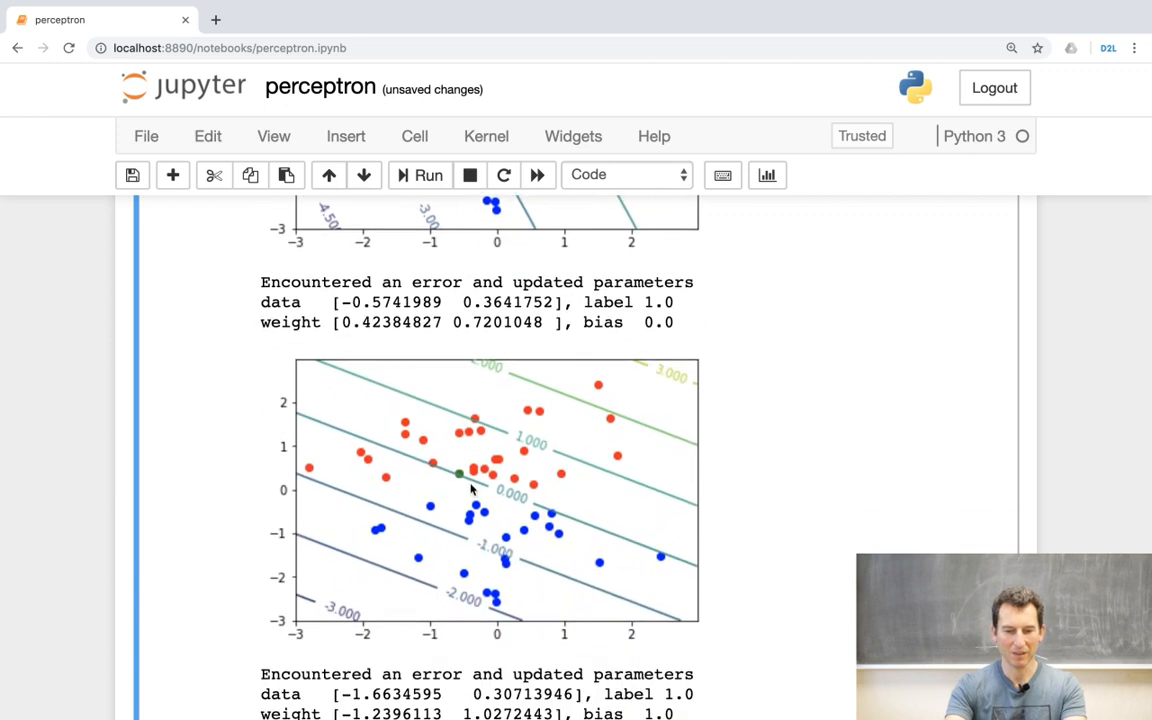
scroll("down", 3)
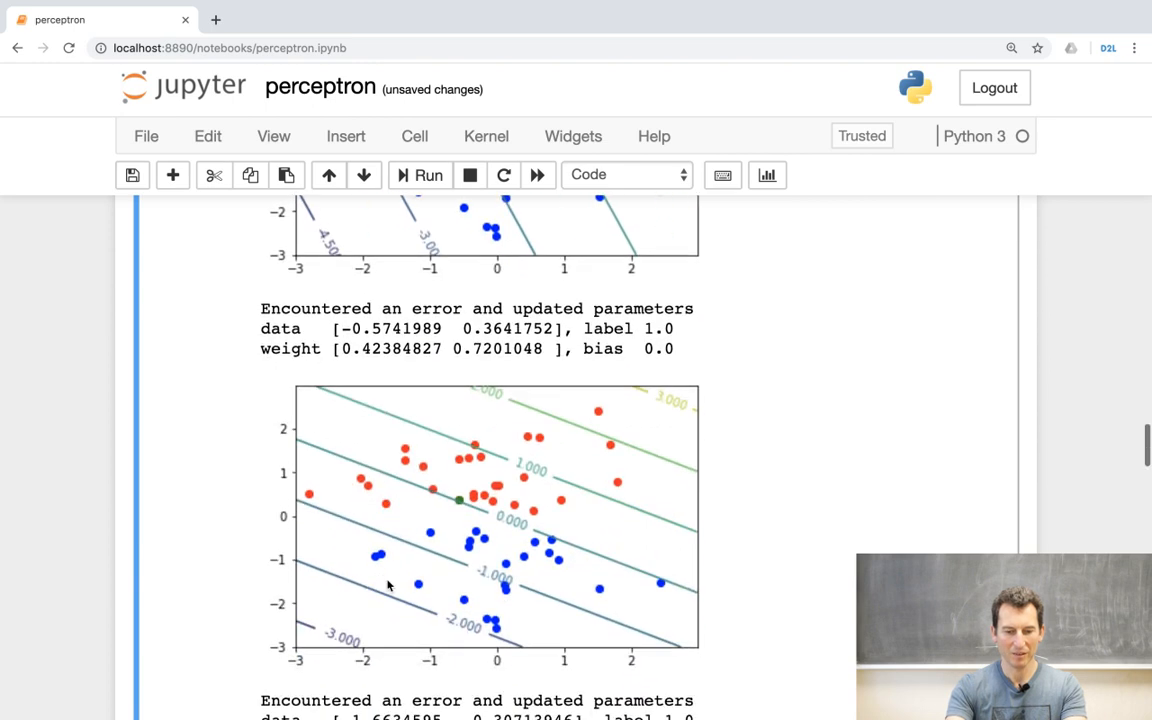
mouse_move(460, 504)
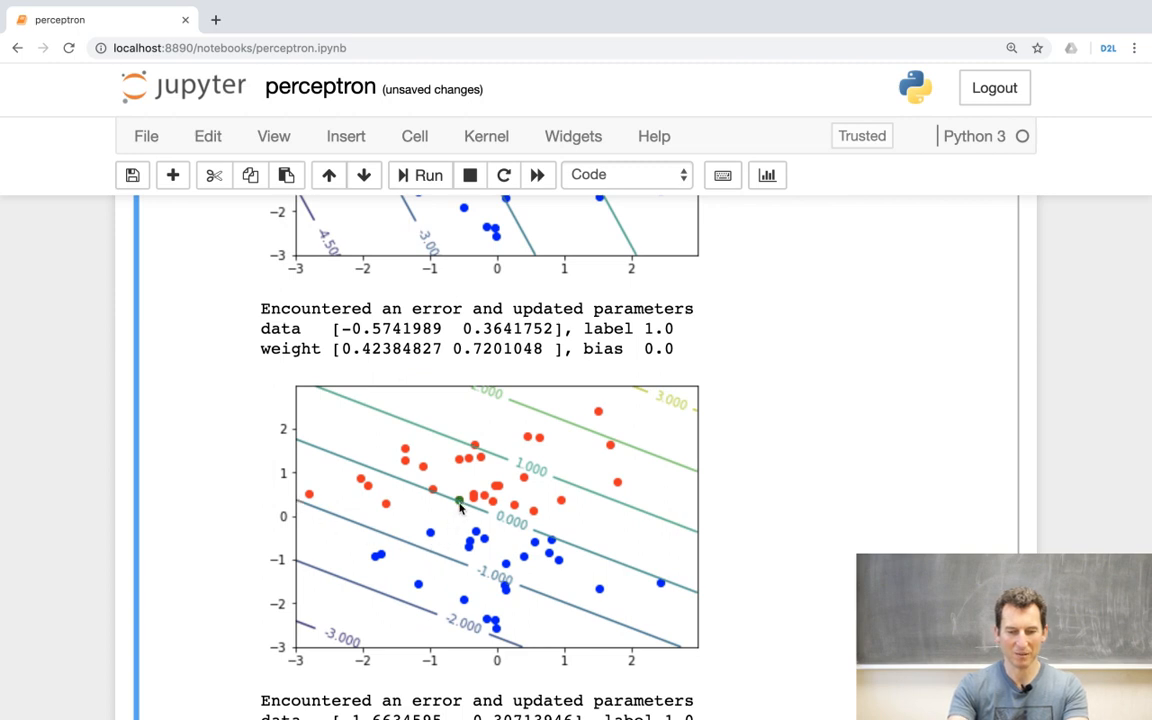
mouse_move(458, 508)
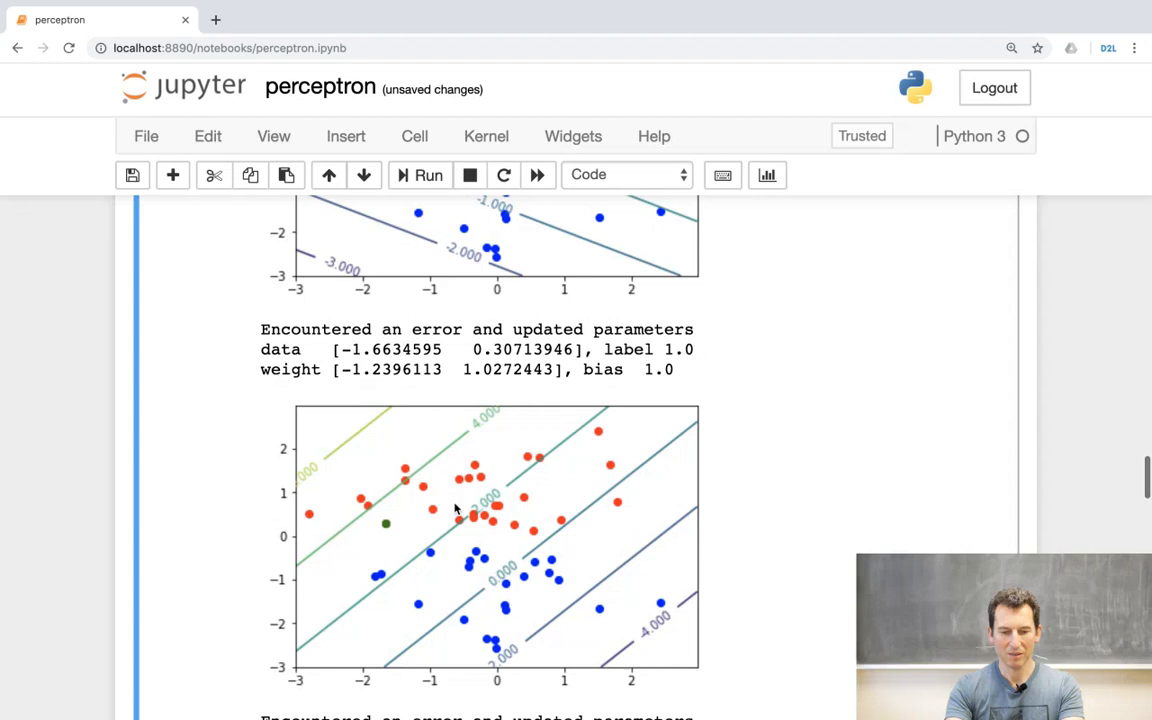
scroll("down", 3)
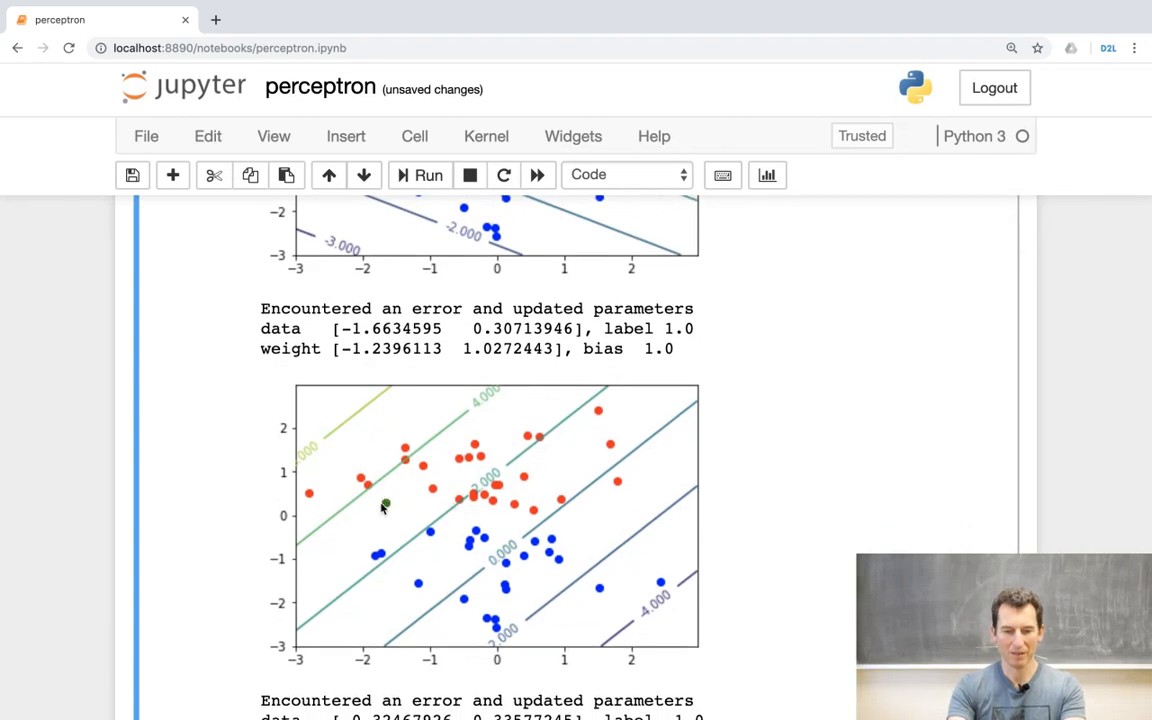
scroll("down", 3)
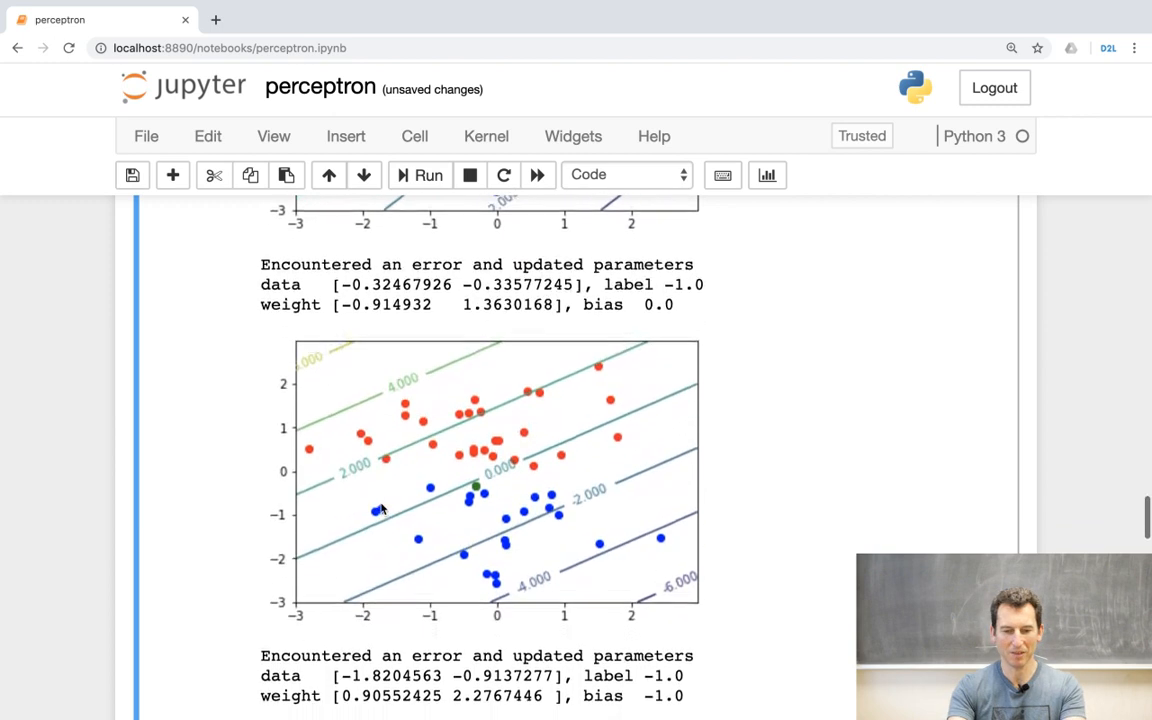
scroll("down", 3)
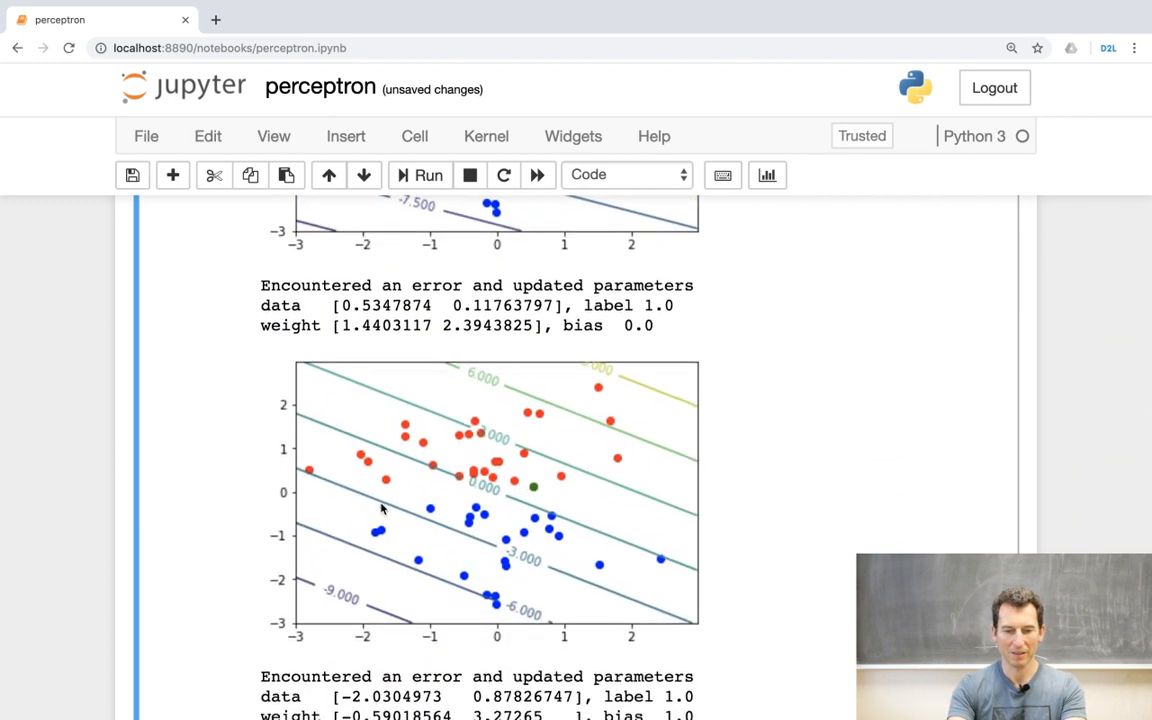
scroll("down", 3)
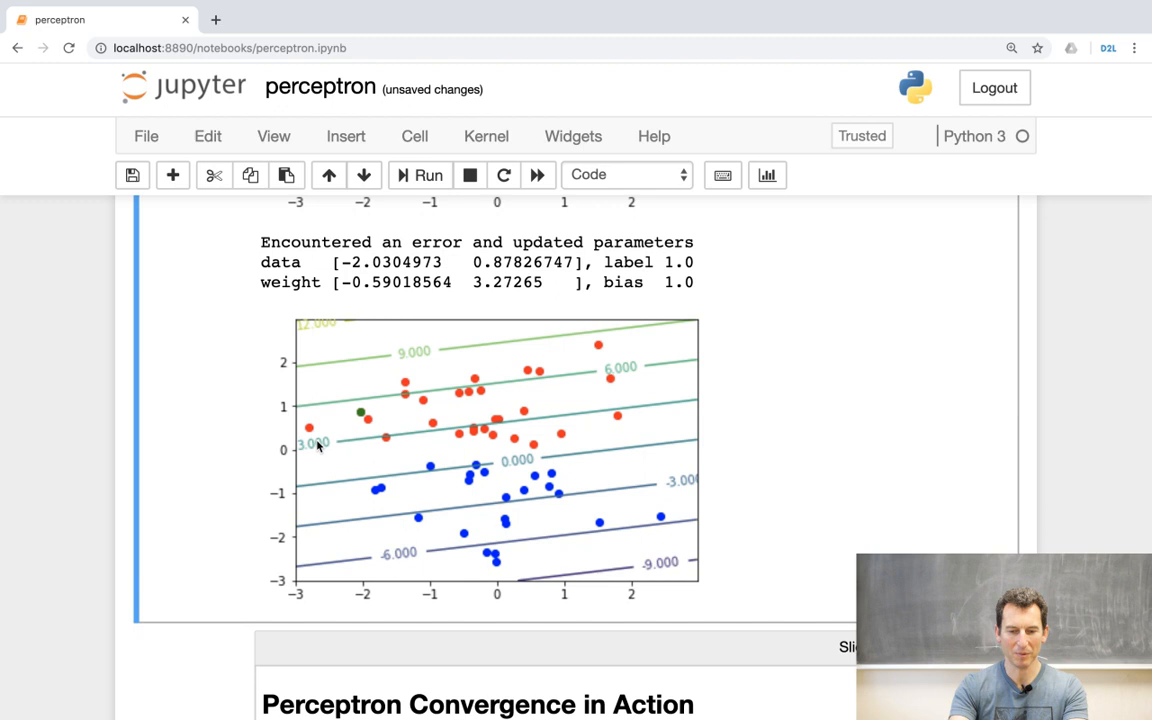
mouse_move(504, 452)
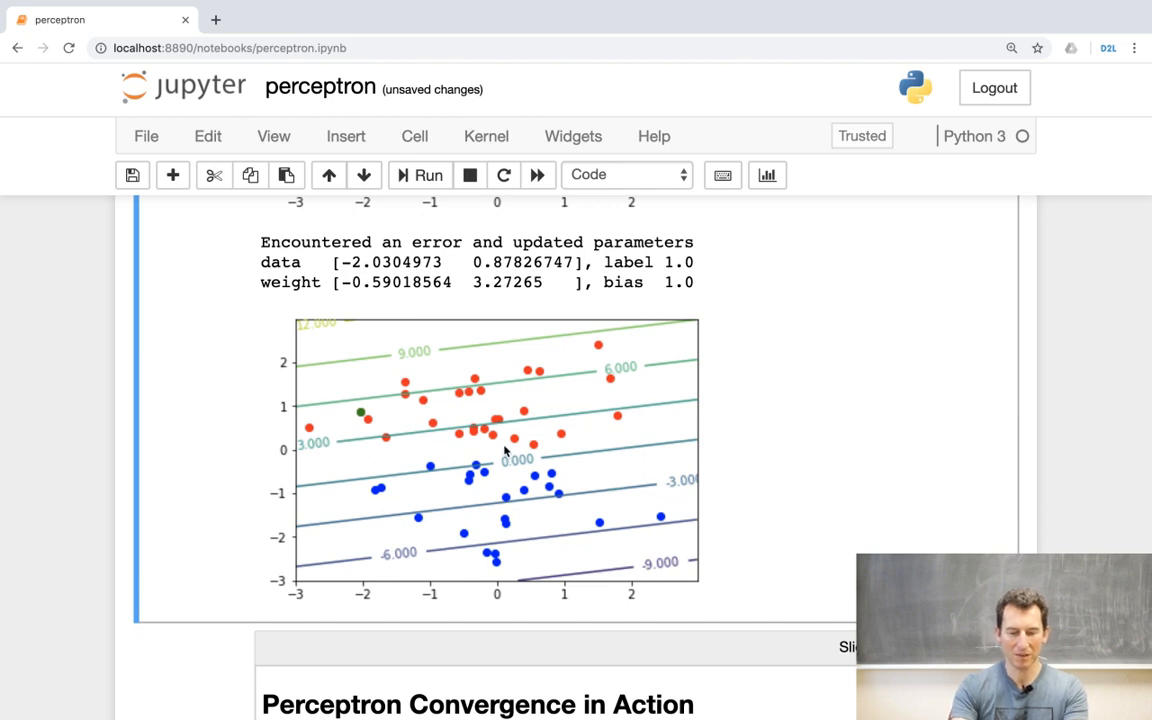
mouse_move(430, 444)
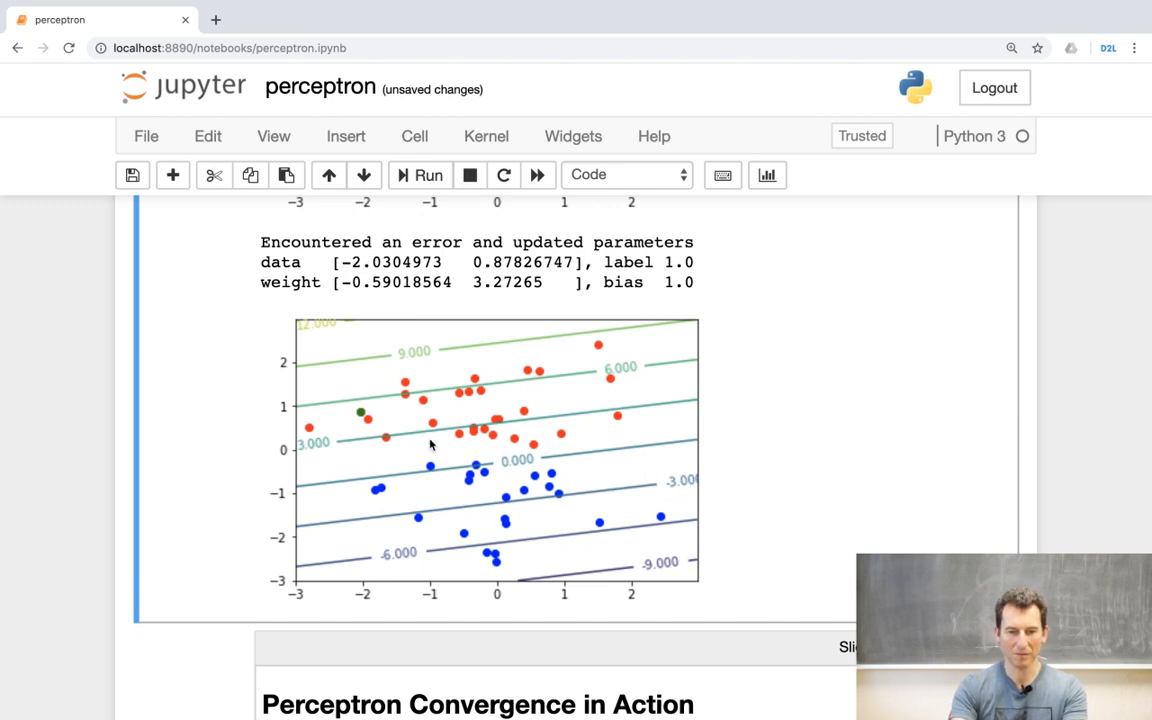
scroll("down", 3)
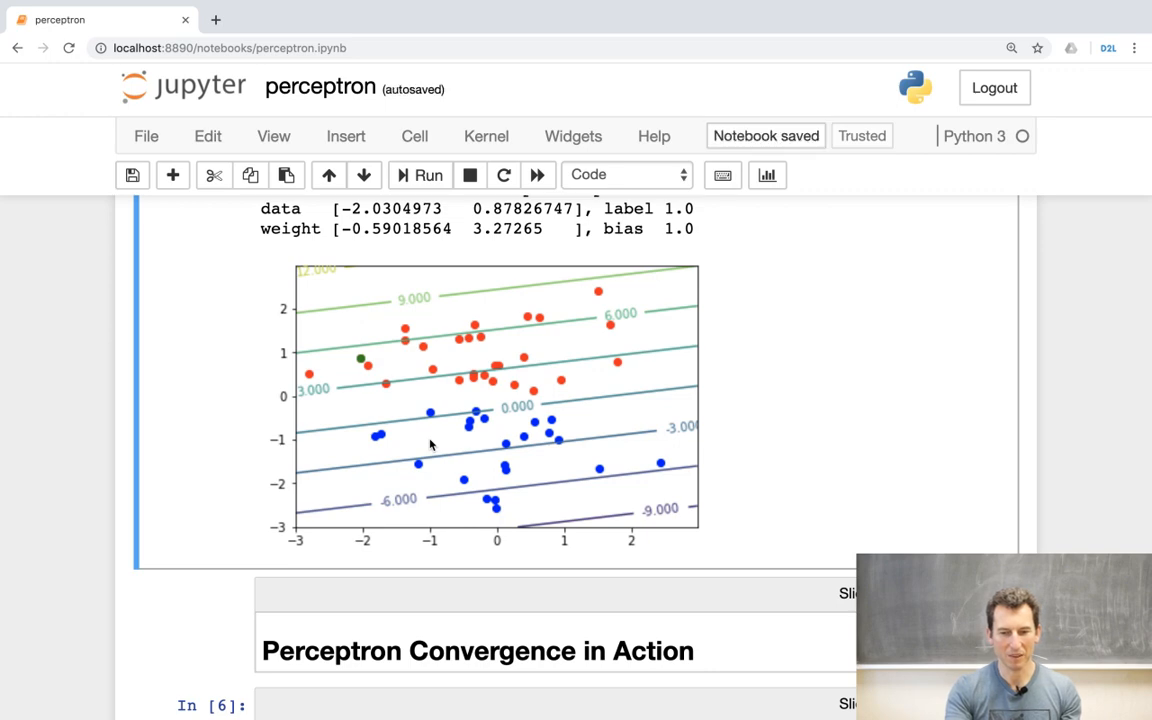
mouse_move(616, 452)
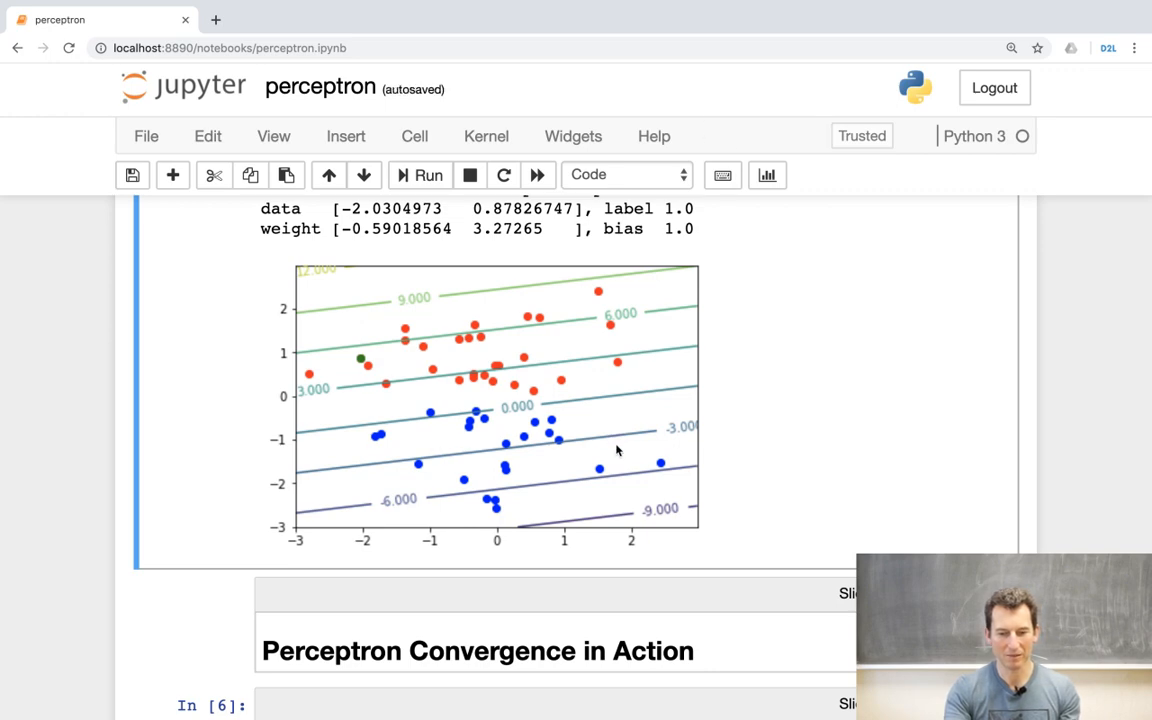
scroll("down", 3)
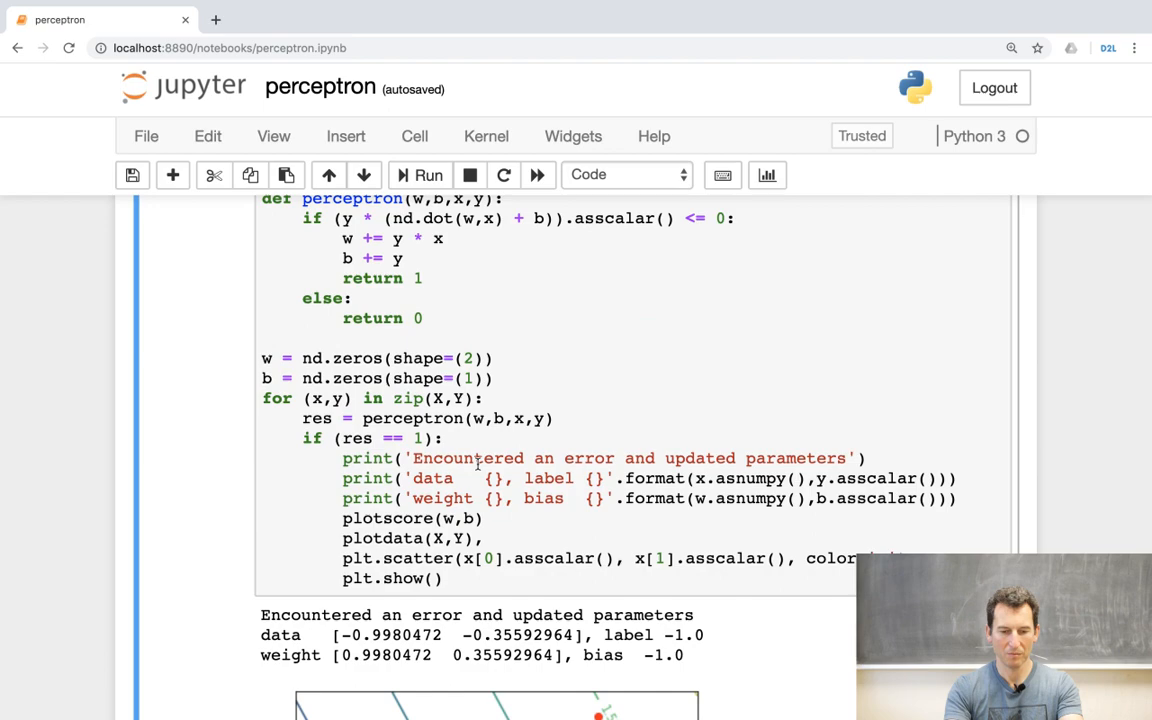
mouse_move(504, 432)
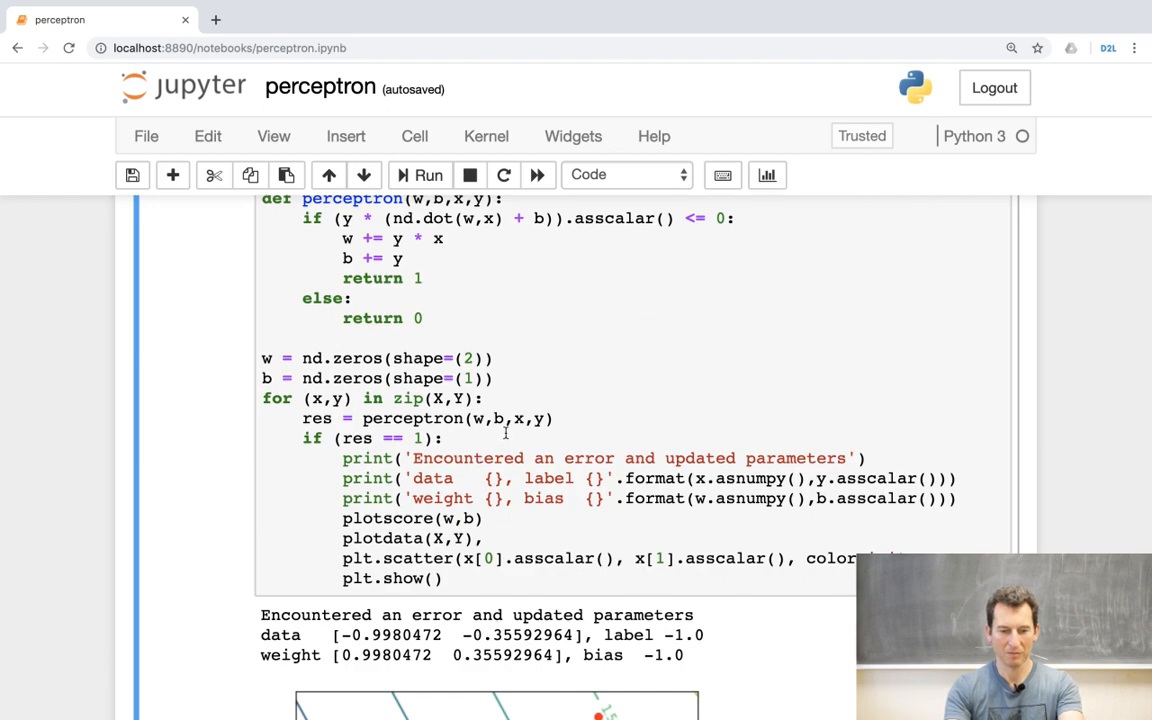
scroll("down", 3)
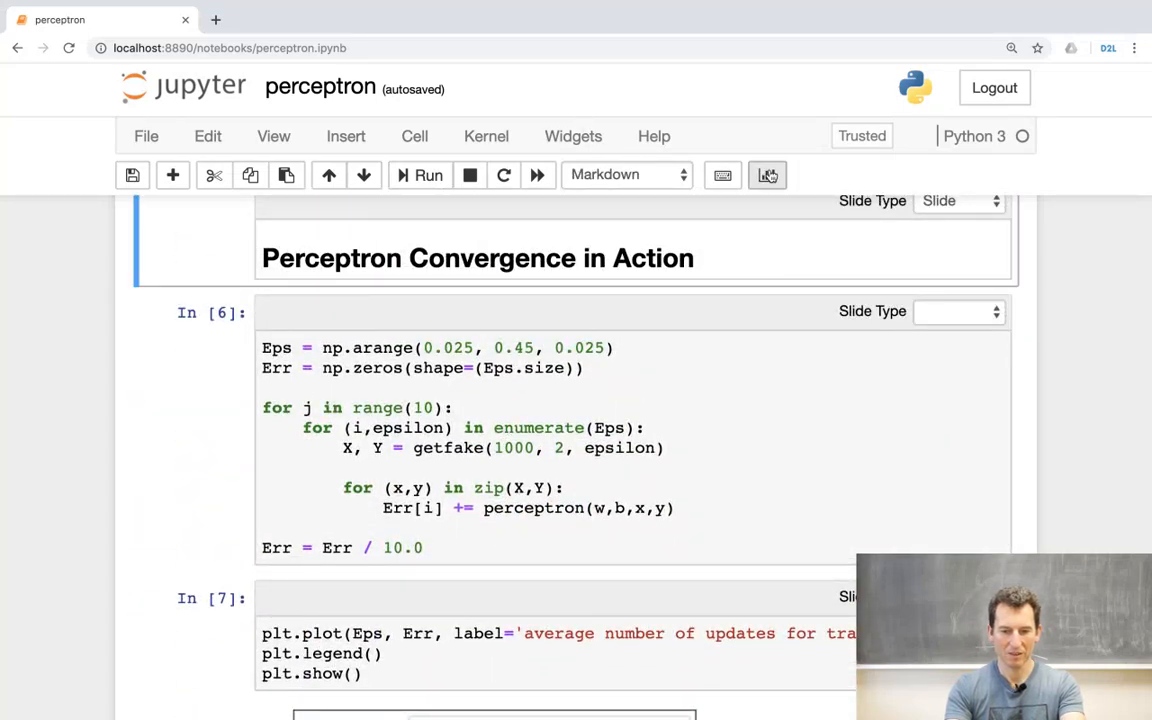
left_click(768, 176)
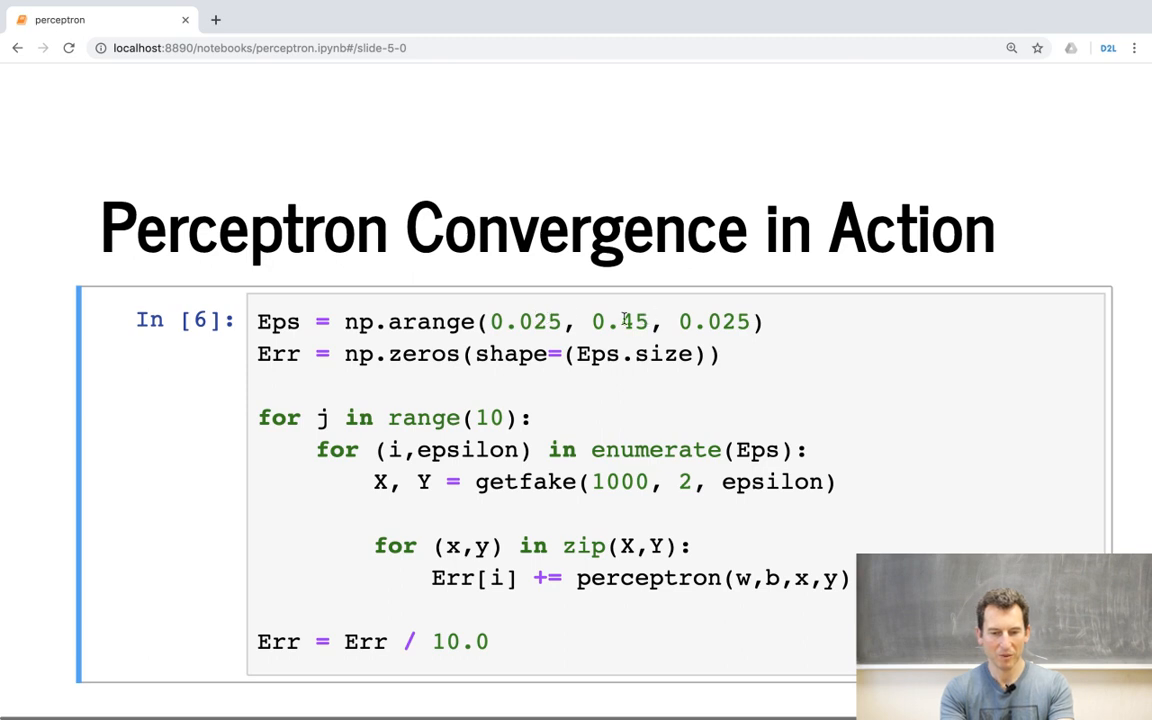
mouse_move(648, 320)
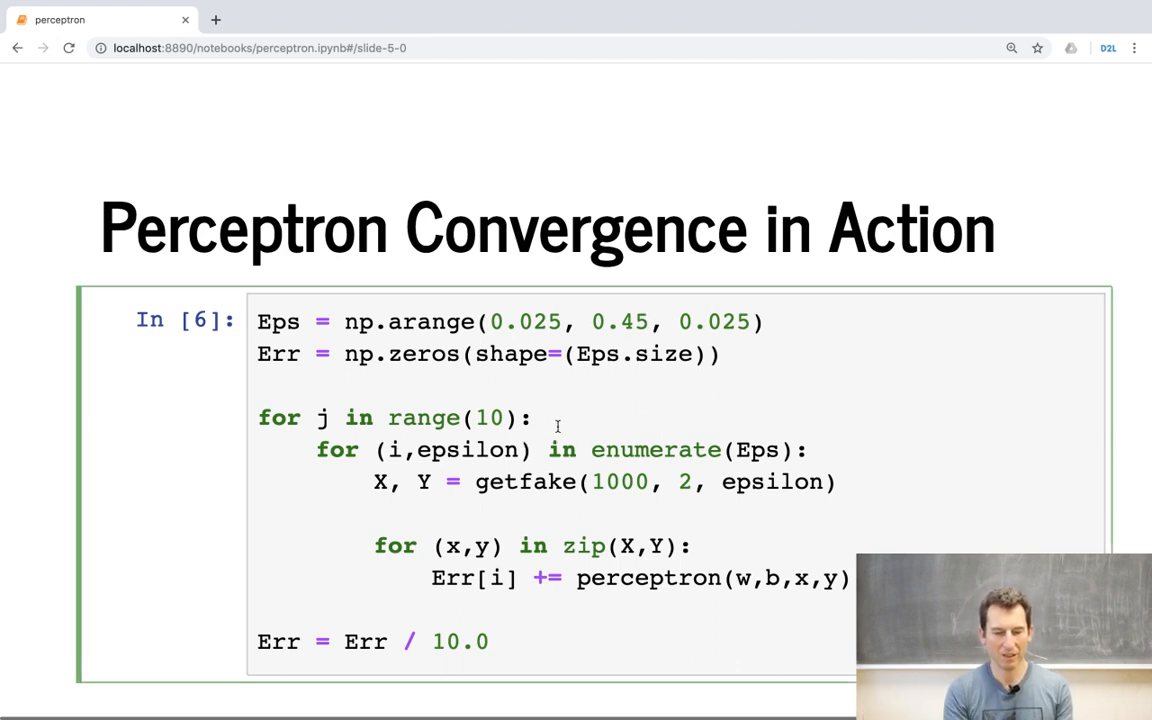
Show the Perceptron Convergence in Action slide with the margin-sweep averaging code
left_click(536, 418)
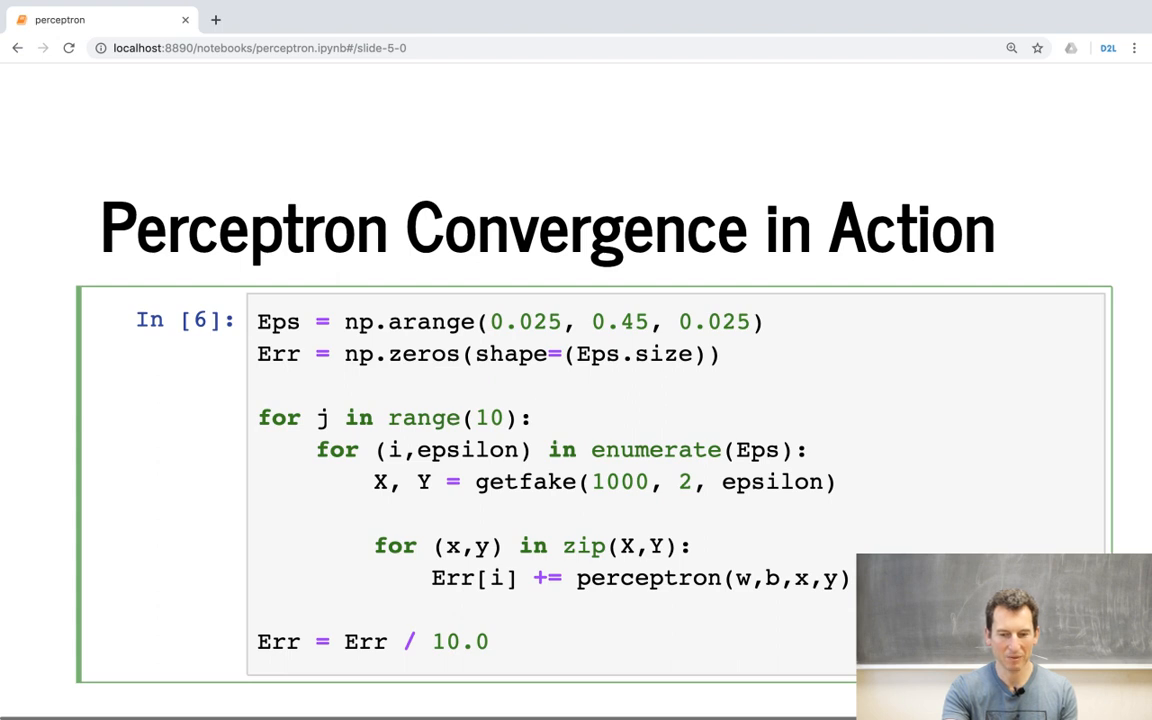
Advance to cell In [7] plotting average updates decreasing with margin
left_click(532, 418)
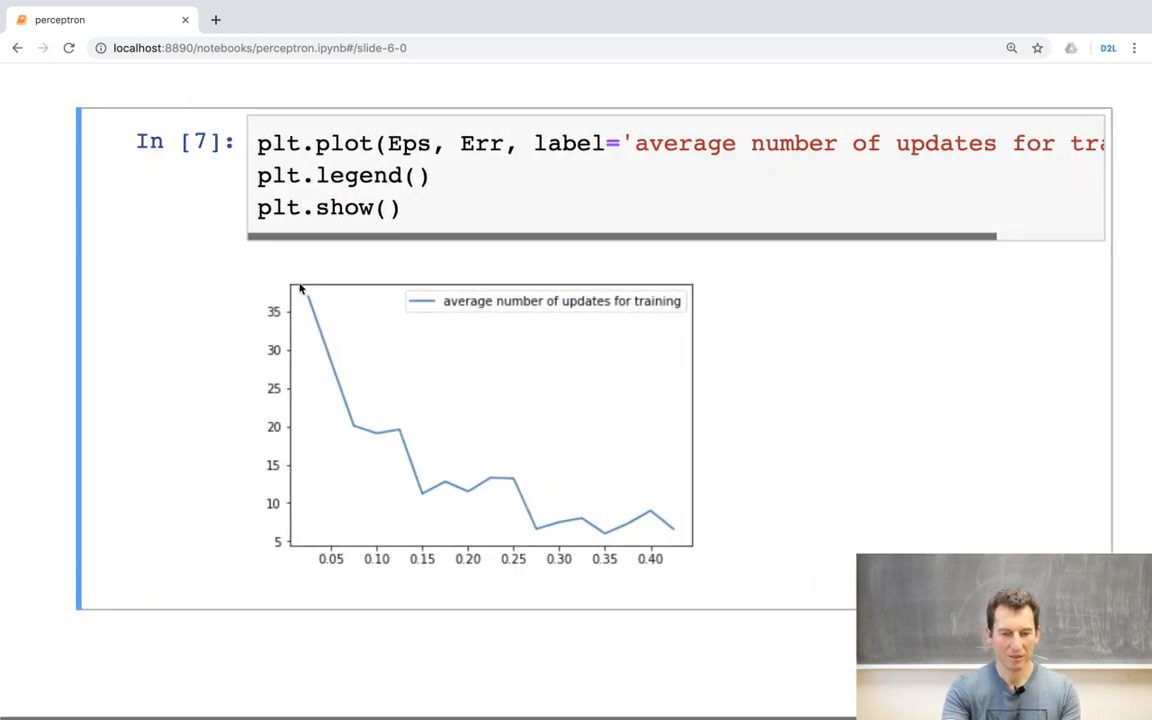
mouse_move(452, 468)
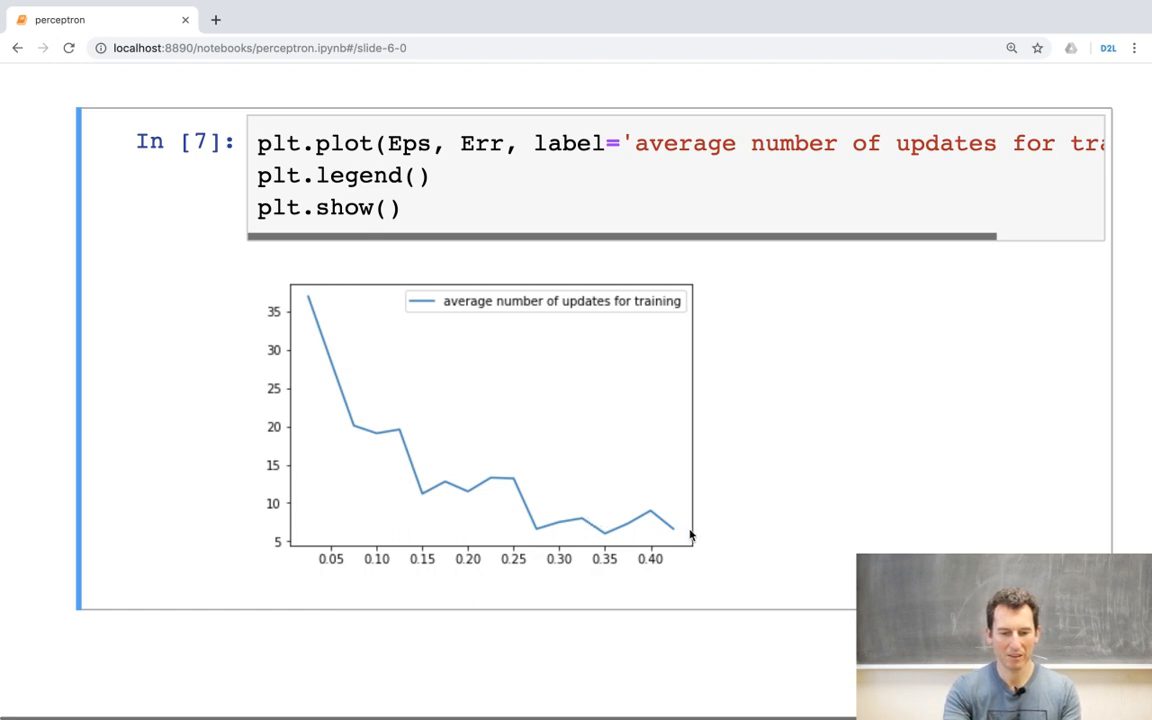
mouse_move(348, 388)
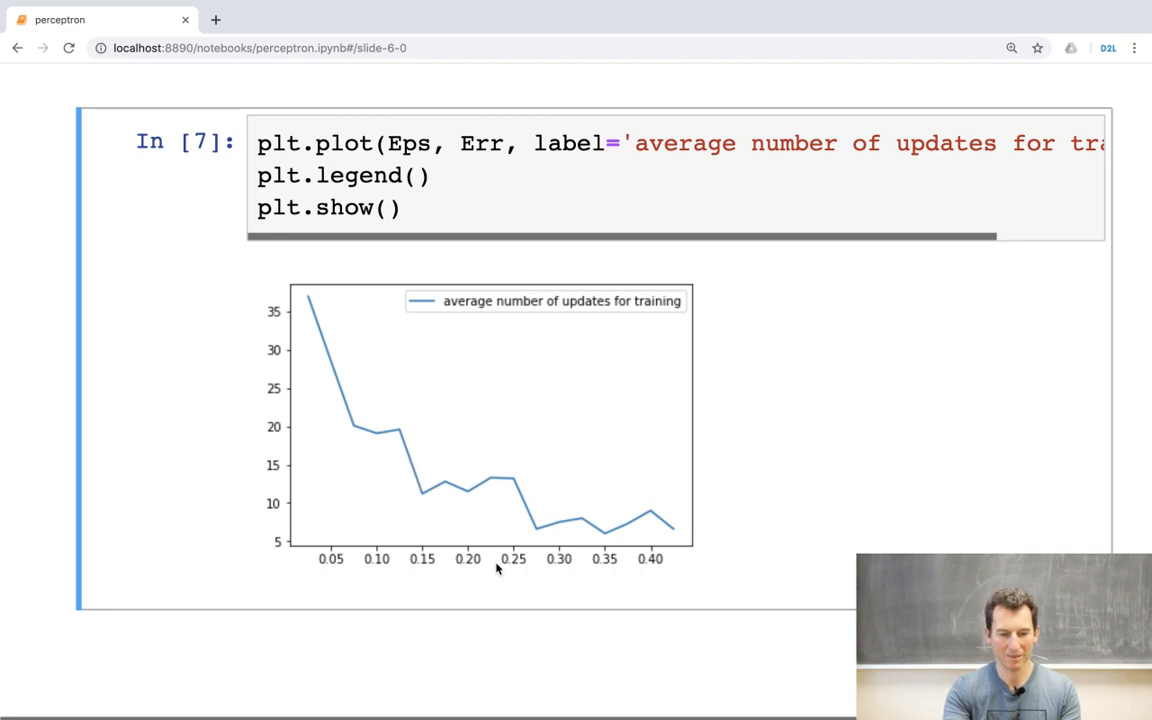
mouse_move(624, 508)
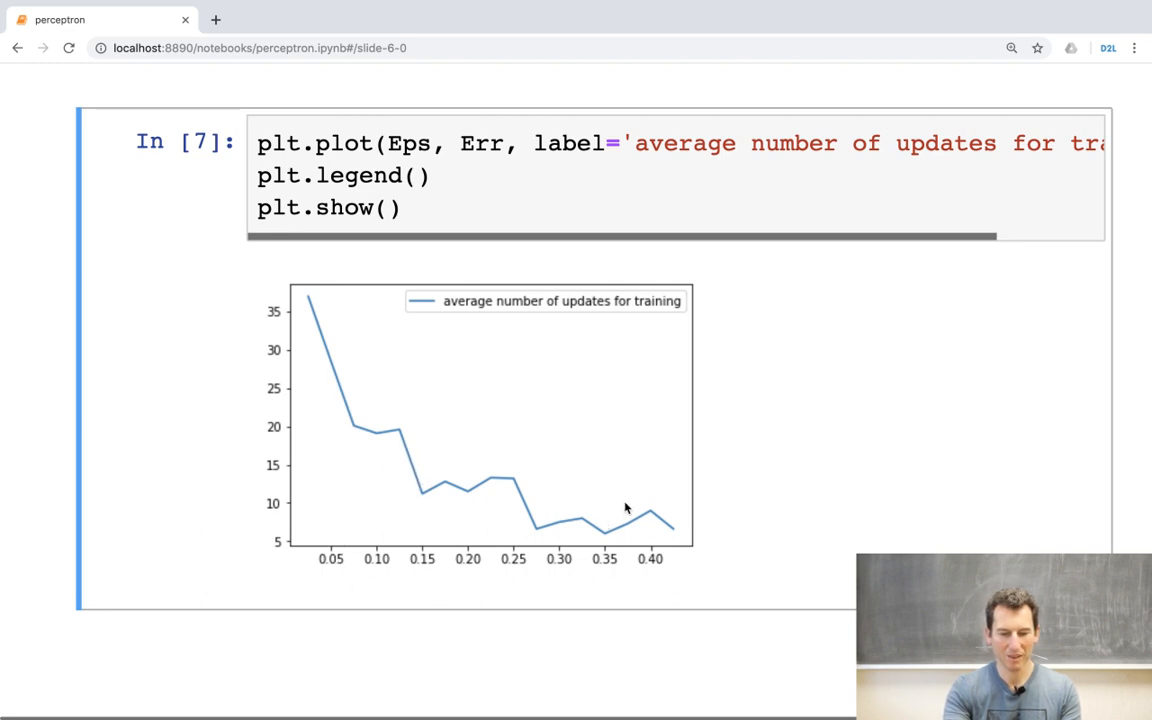
mouse_move(672, 534)
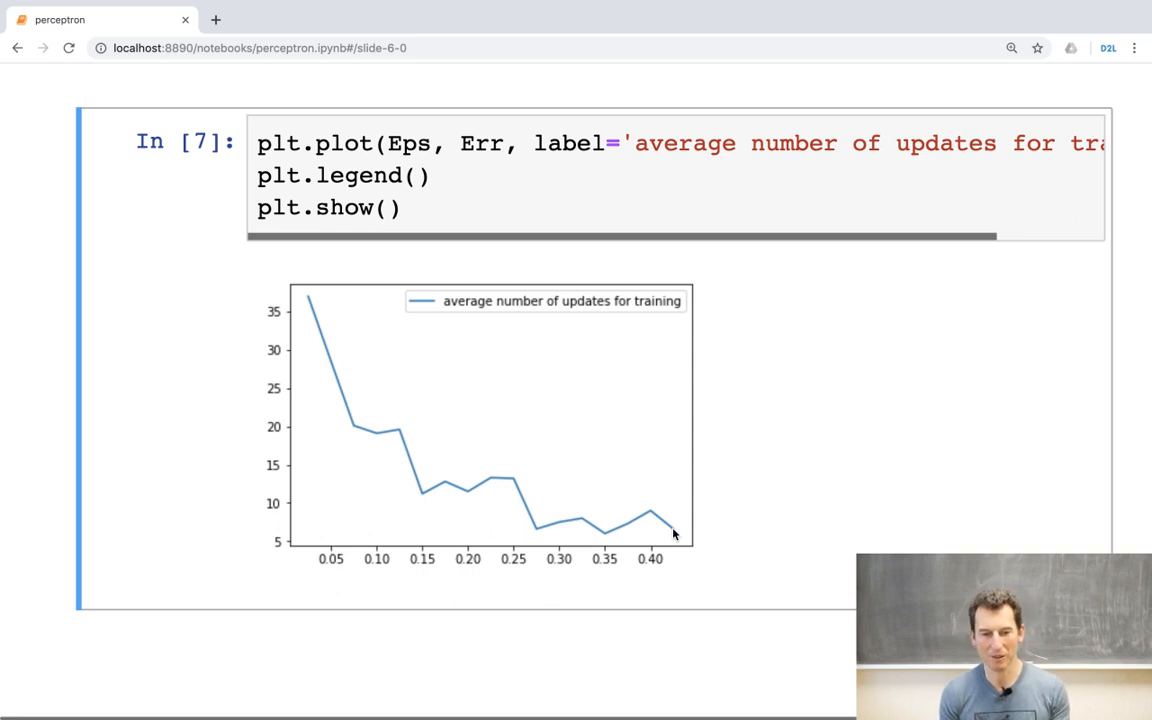
mouse_move(408, 436)
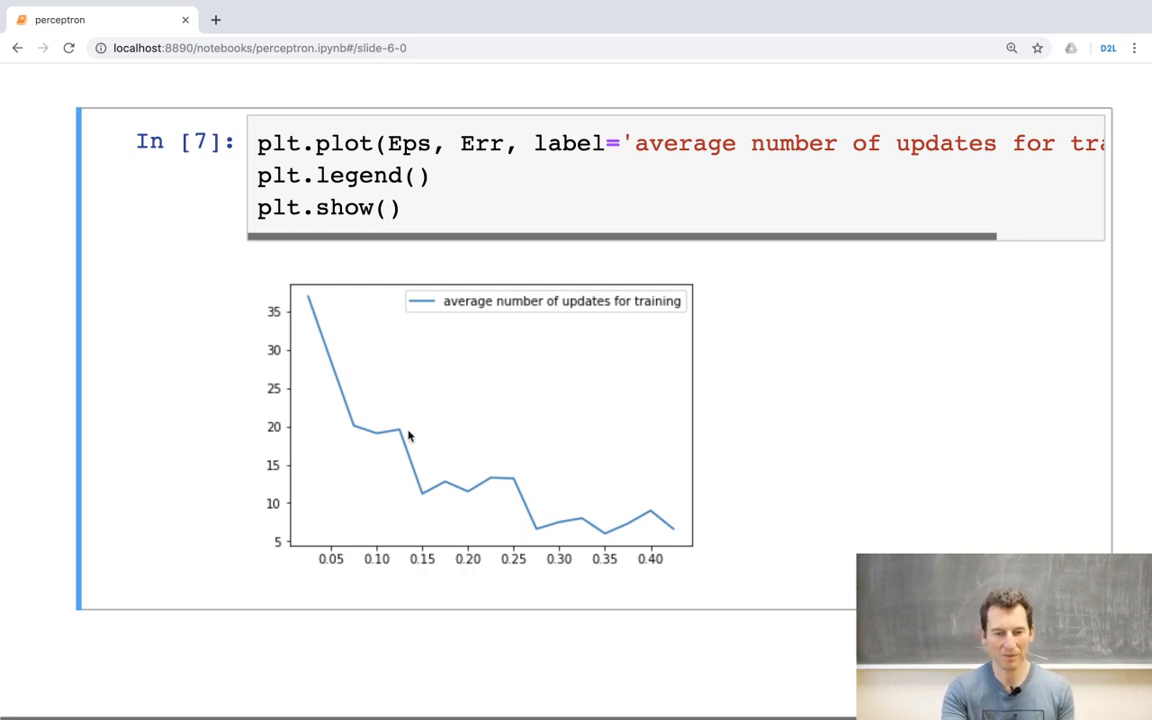
mouse_move(708, 532)
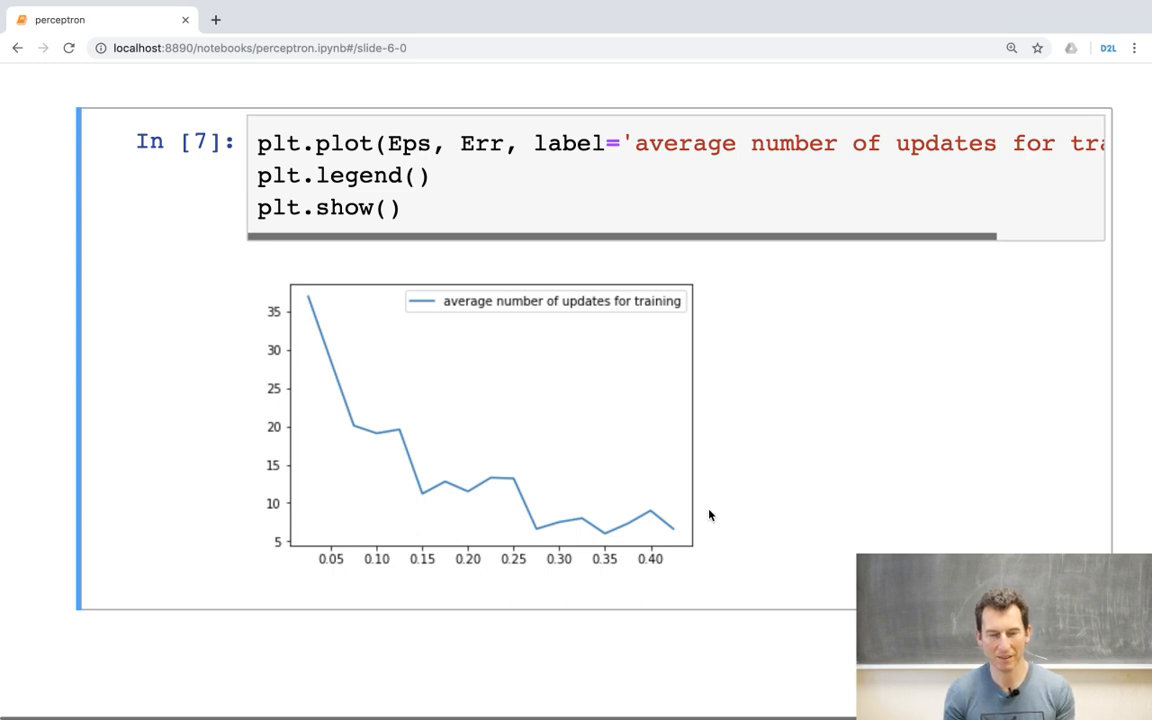
mouse_move(712, 528)
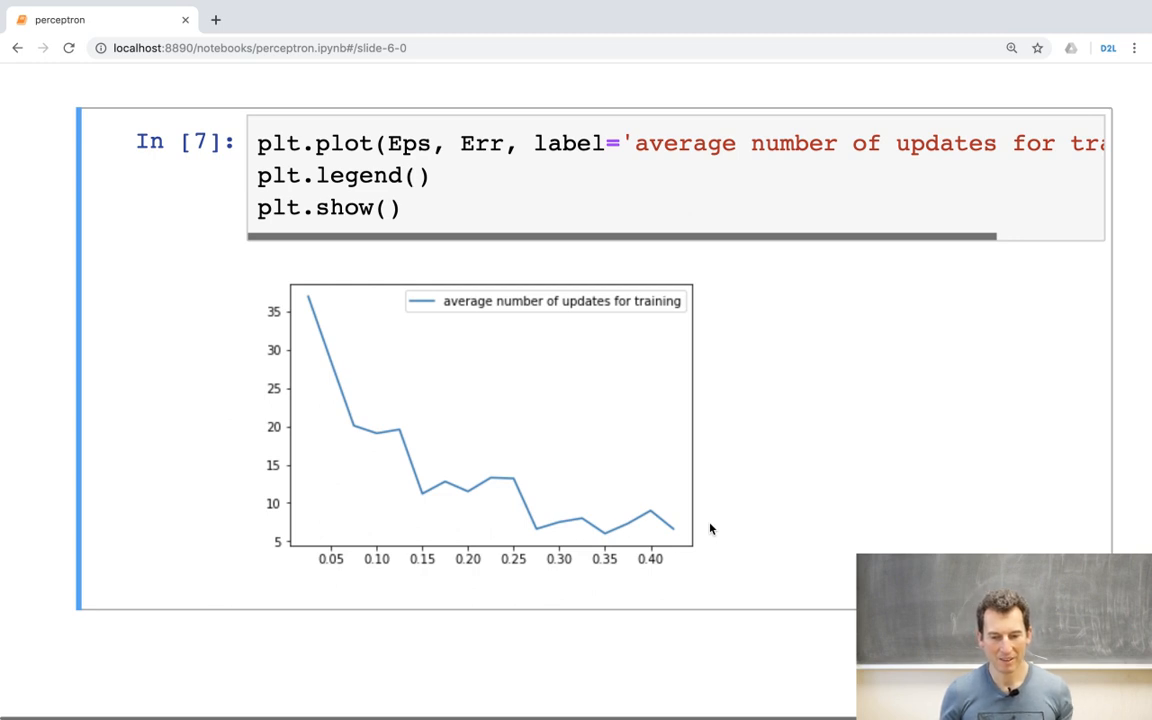
mouse_move(306, 294)
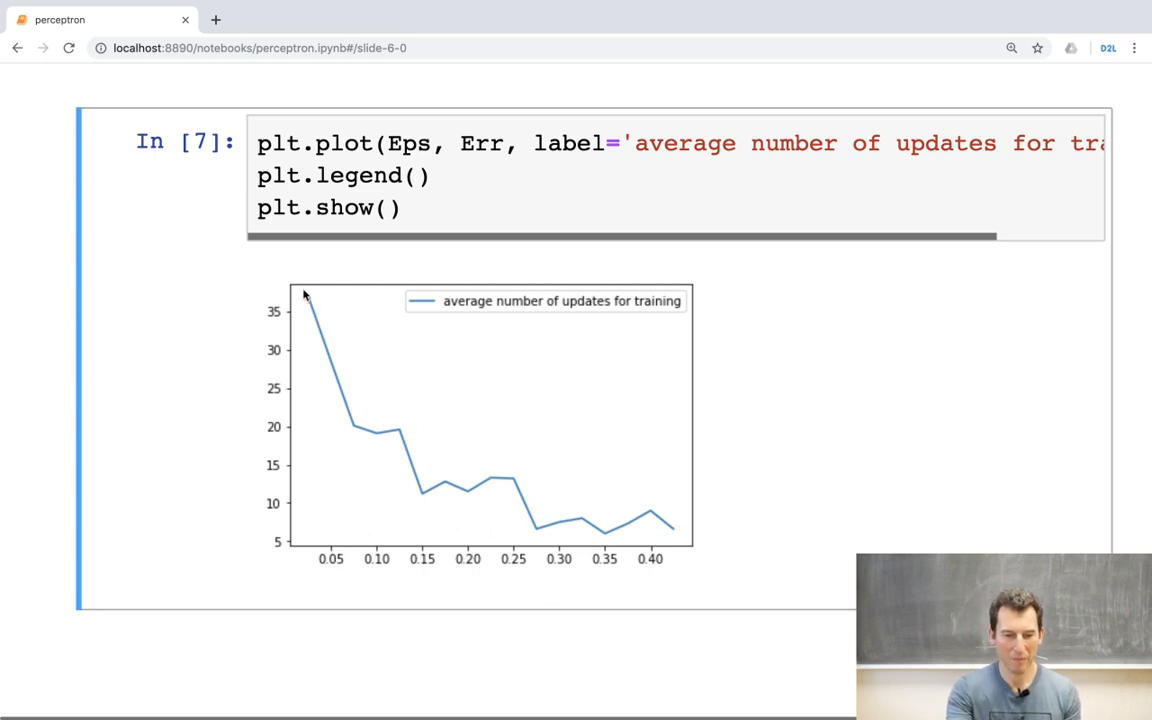
mouse_move(310, 364)
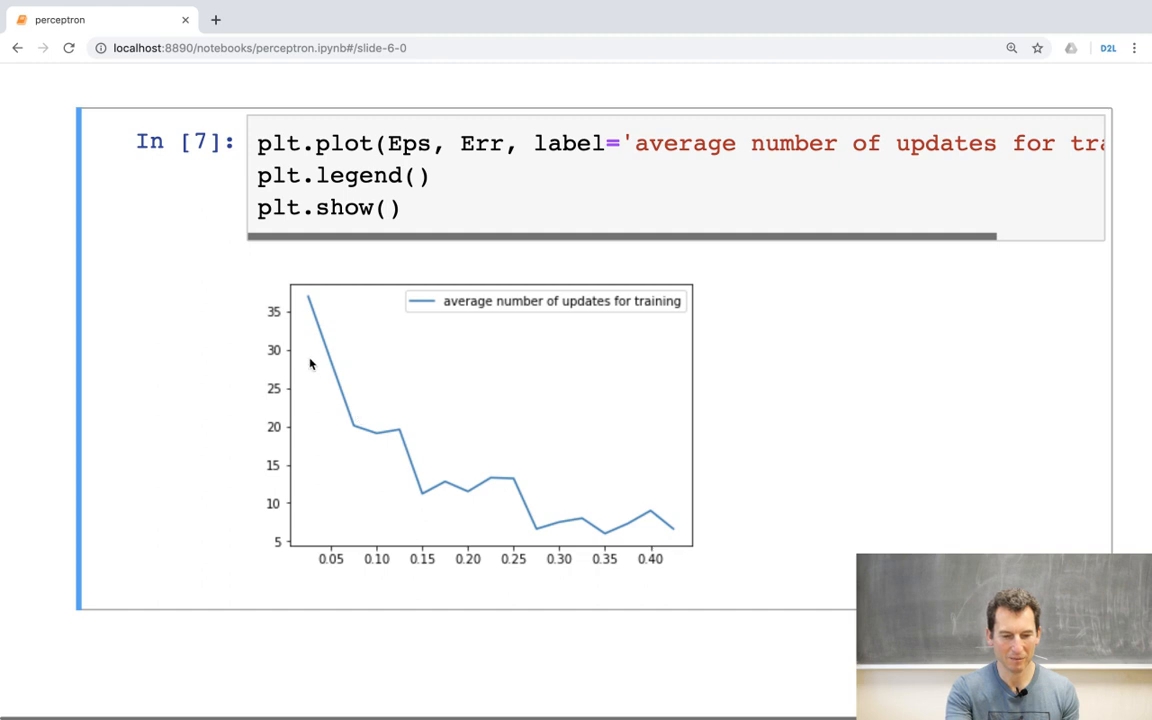
mouse_move(722, 536)
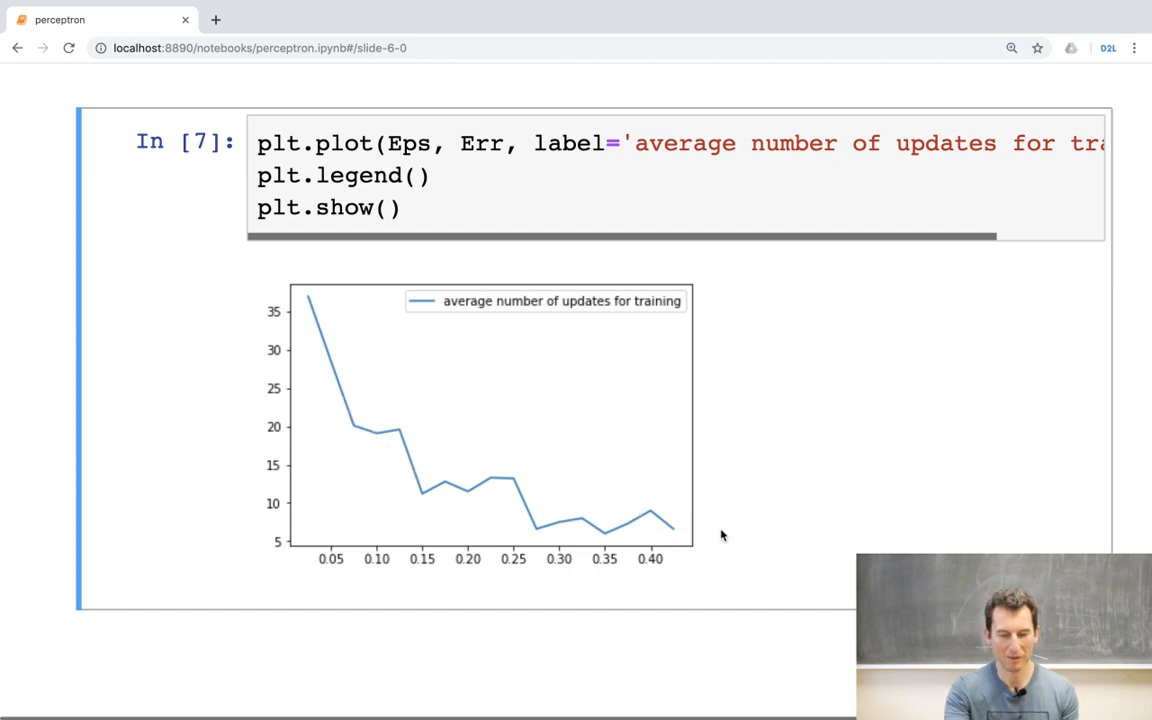